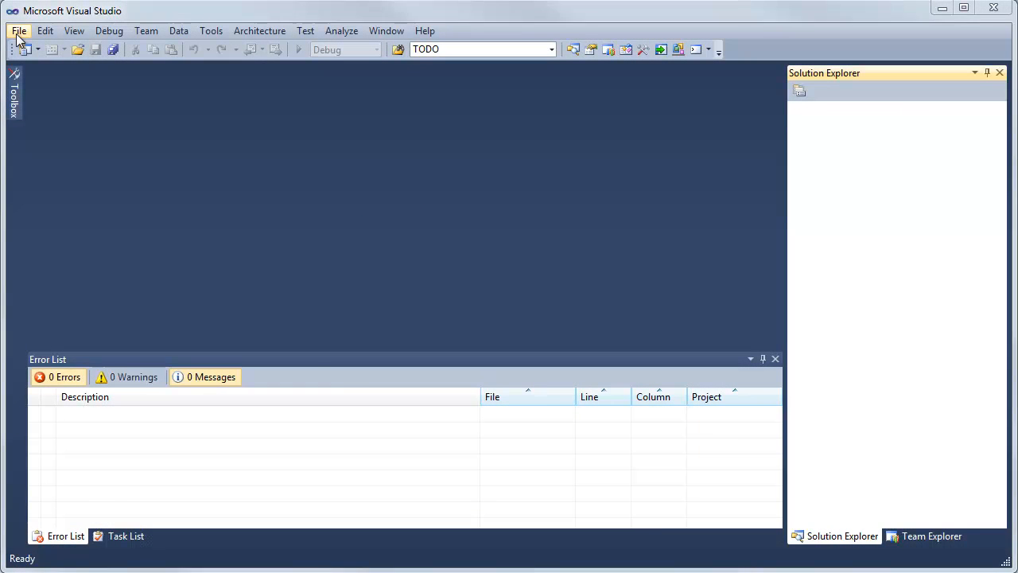
# Create a new Rails project named MyBlog from the File menu and confirm.
pyautogui.click(19, 30)
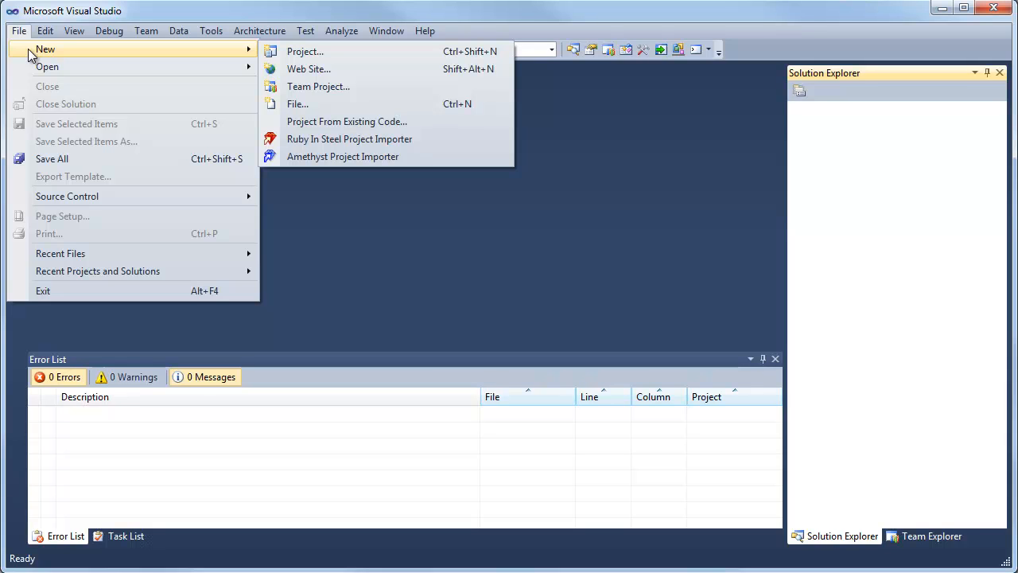
pyautogui.moveTo(305, 51)
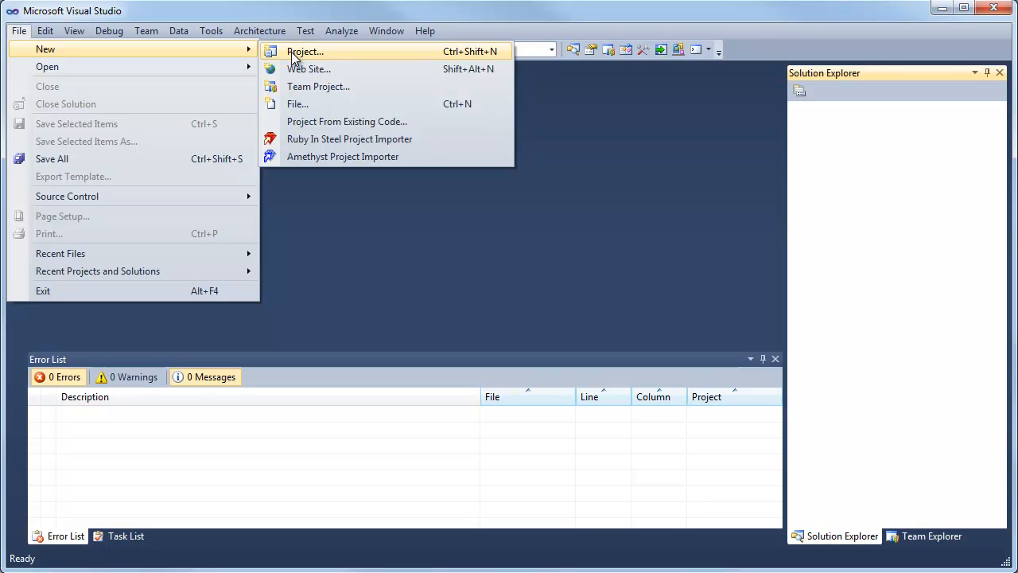
pyautogui.click(306, 51)
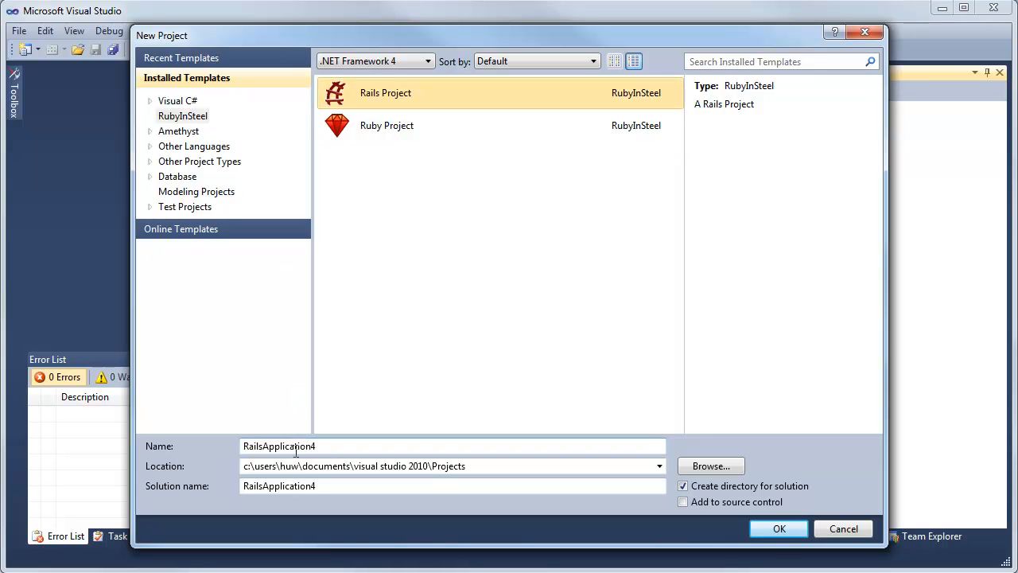
pyautogui.write('My')
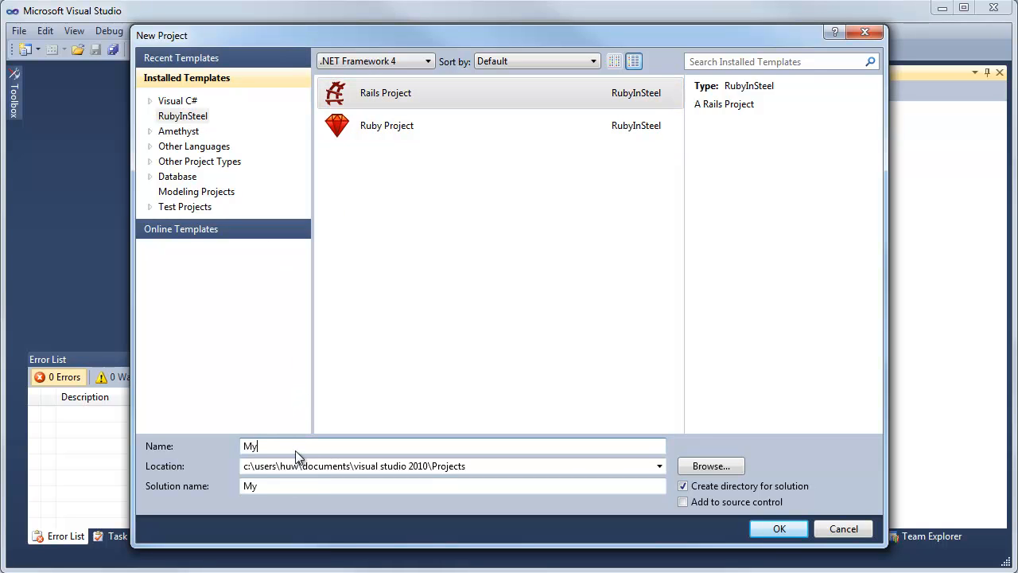
pyautogui.write('Blog')
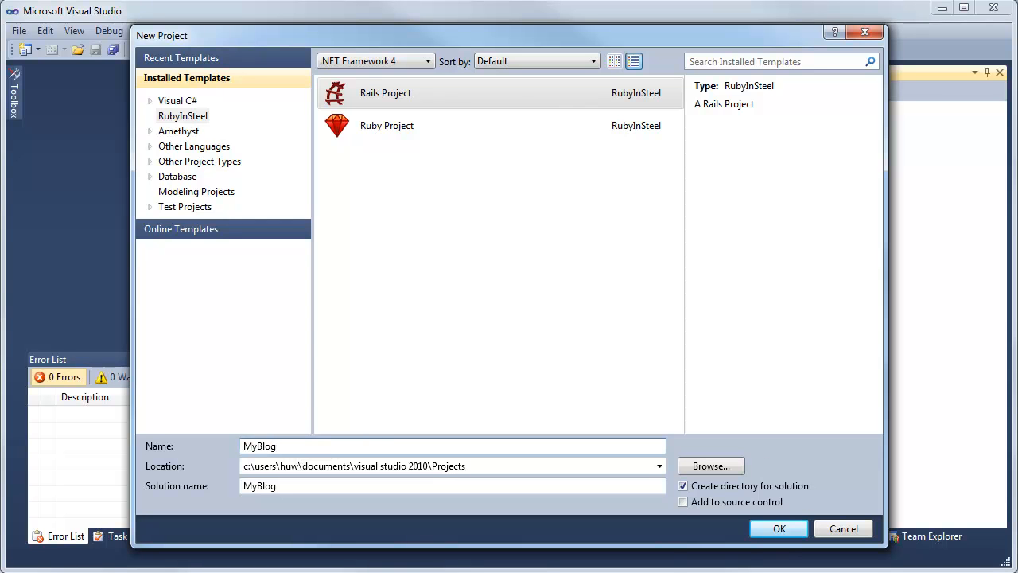
pyautogui.click(779, 528)
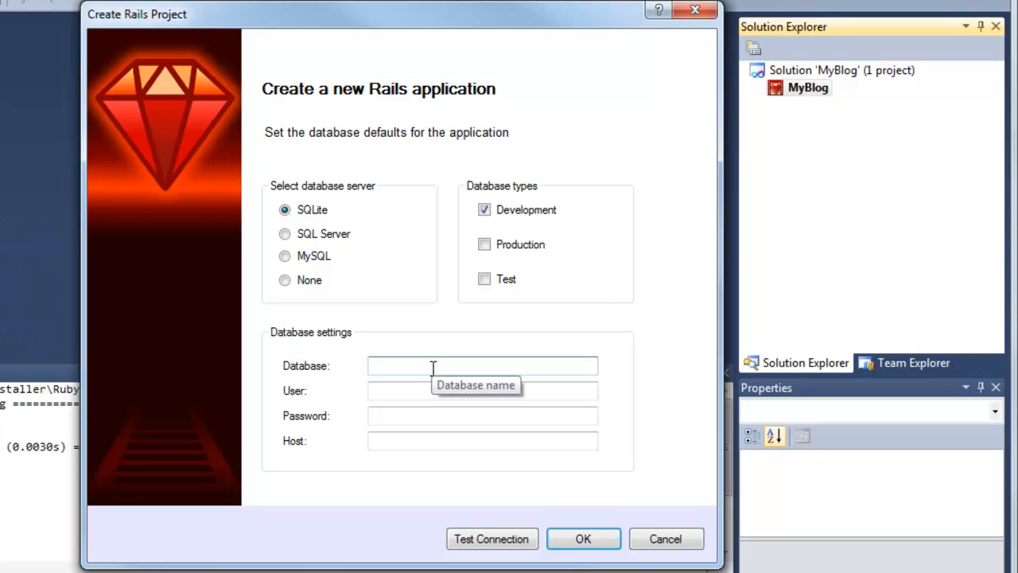
# Keep SQLite, name the development database blogdata and generate the app.
pyautogui.write('b')
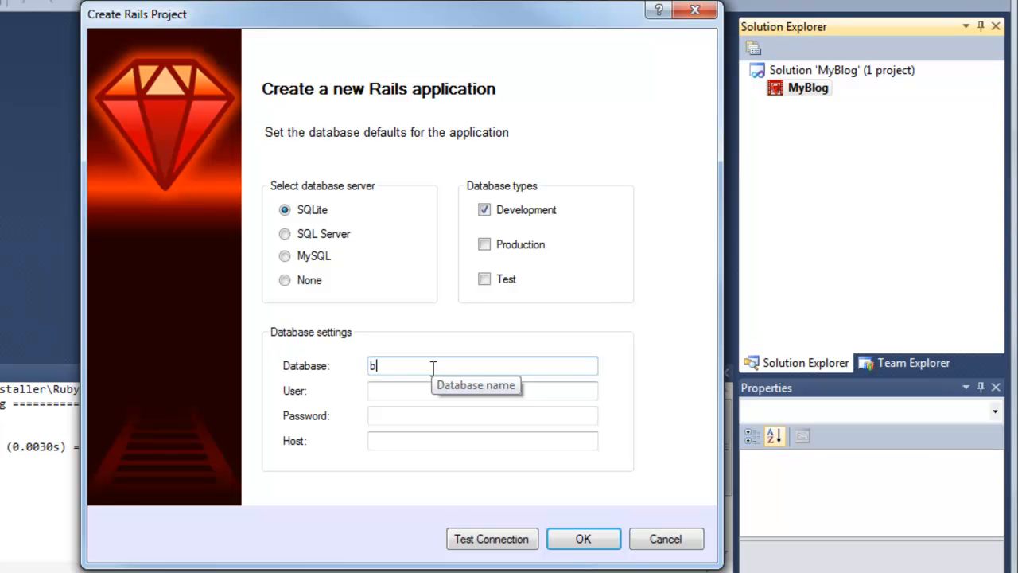
pyautogui.write('logdata')
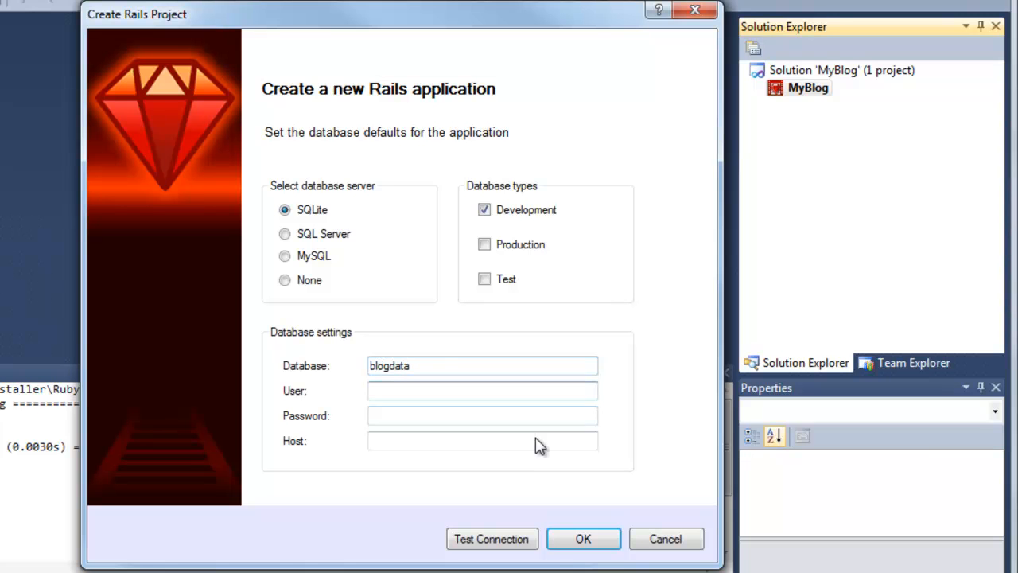
pyautogui.click(582, 538)
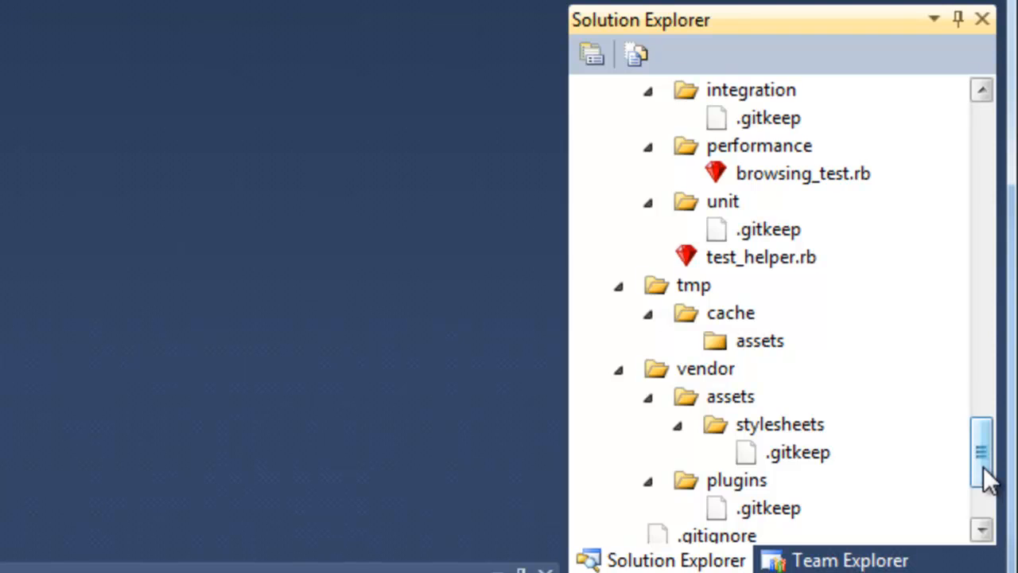
# Browse the generated MyBlog files in Solution Explorer and bring up the Ruby In Steel menu.
pyautogui.scroll(3)
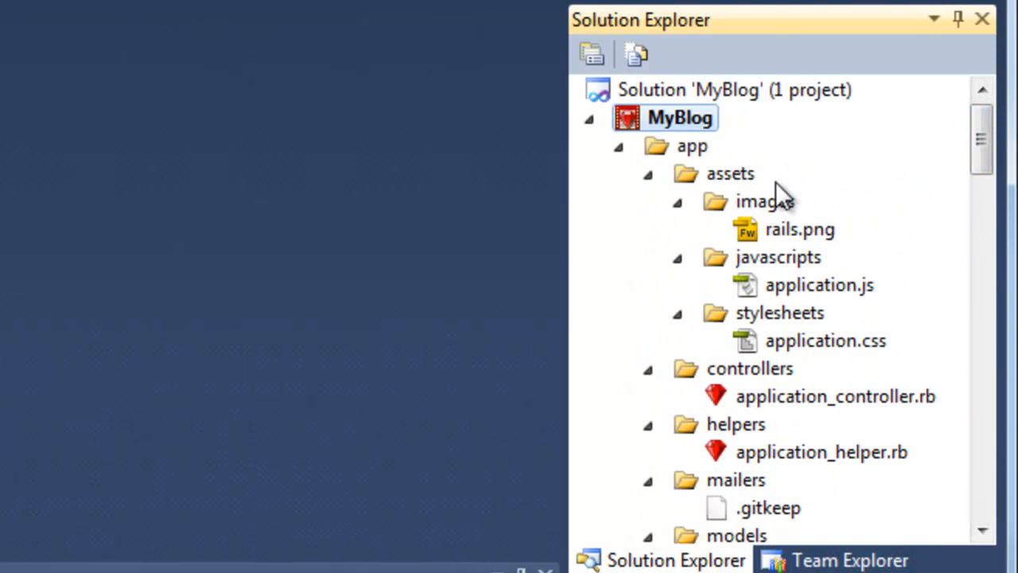
pyautogui.moveTo(686, 299)
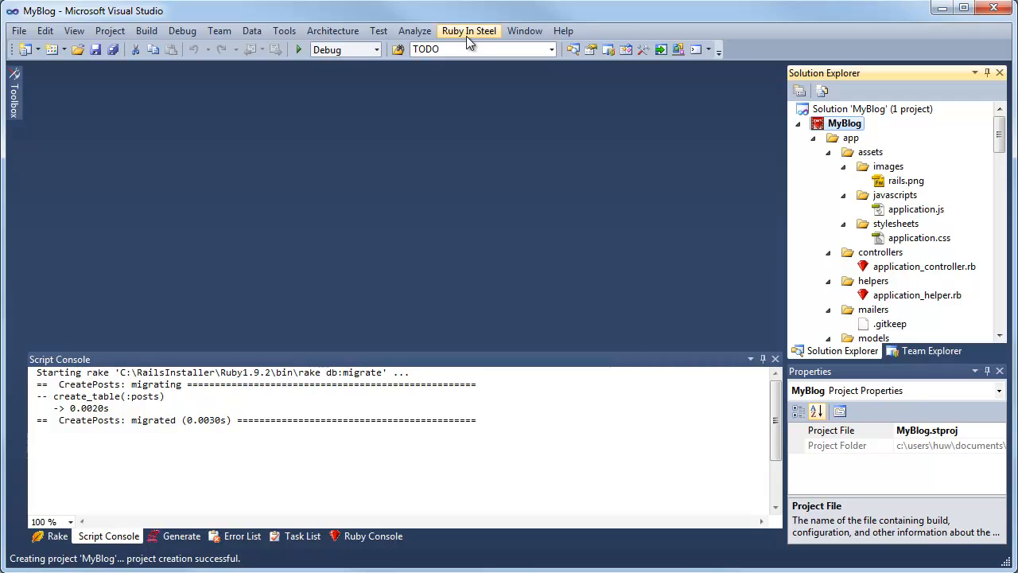
pyautogui.click(468, 30)
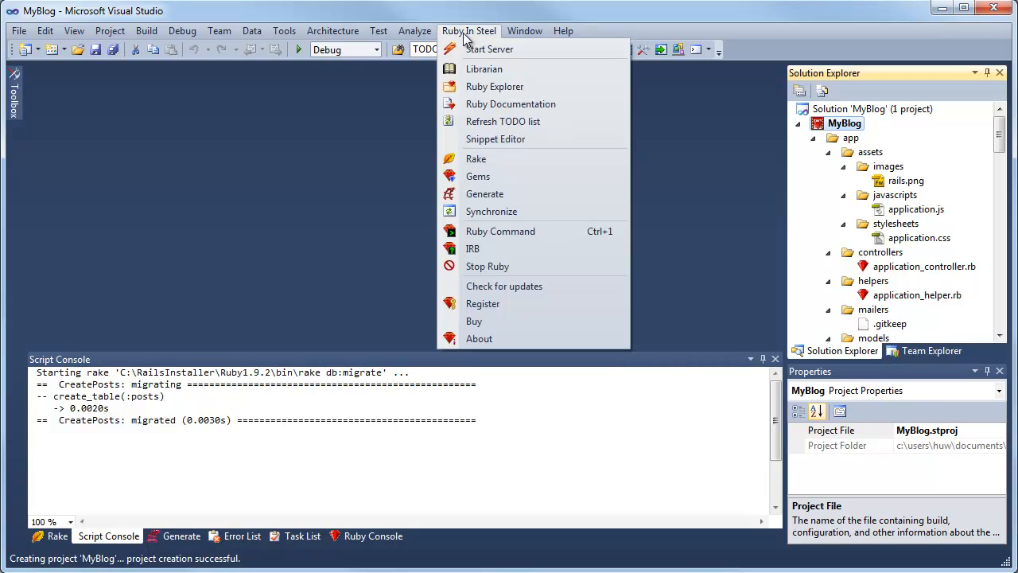
# Generate a post scaffold with title:string body:text created_at:datetime fields.
pyautogui.click(483, 194)
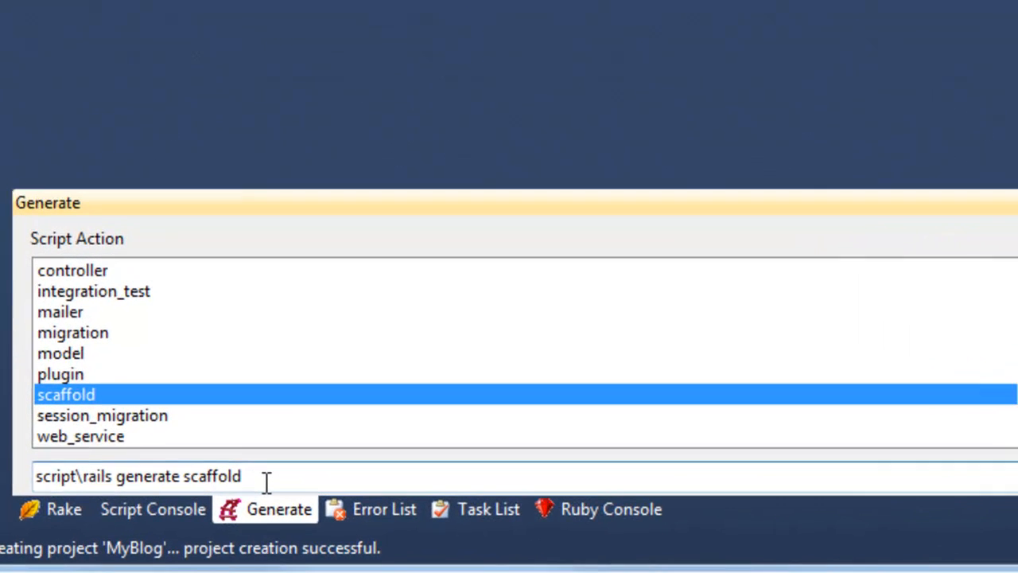
pyautogui.write('po')
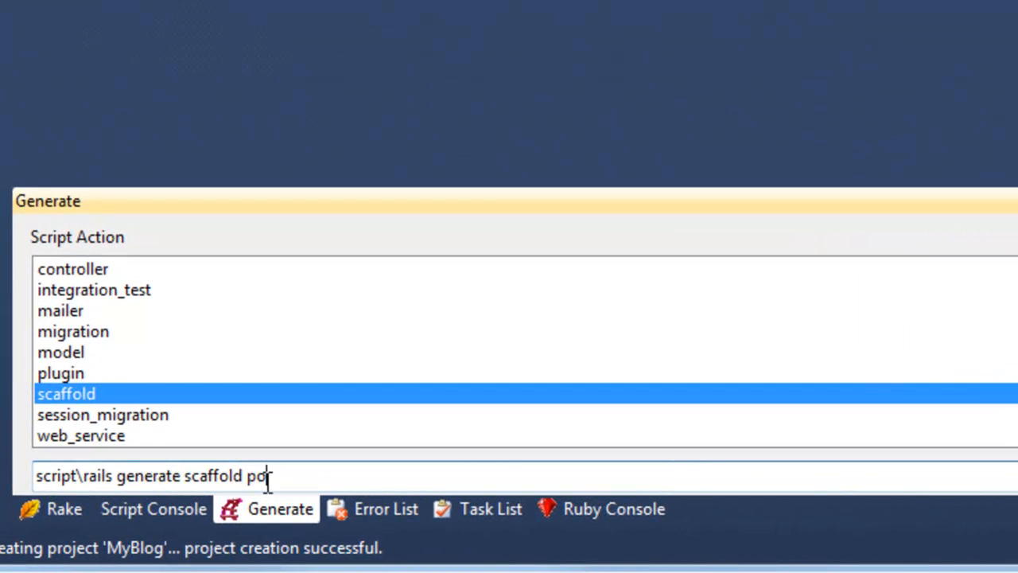
pyautogui.write('st')
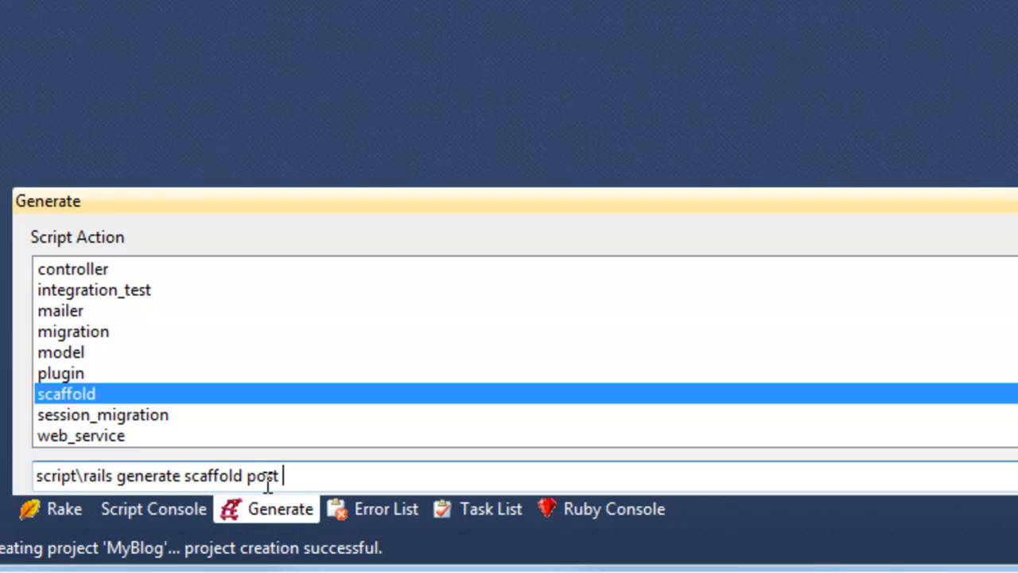
pyautogui.write('title:s')
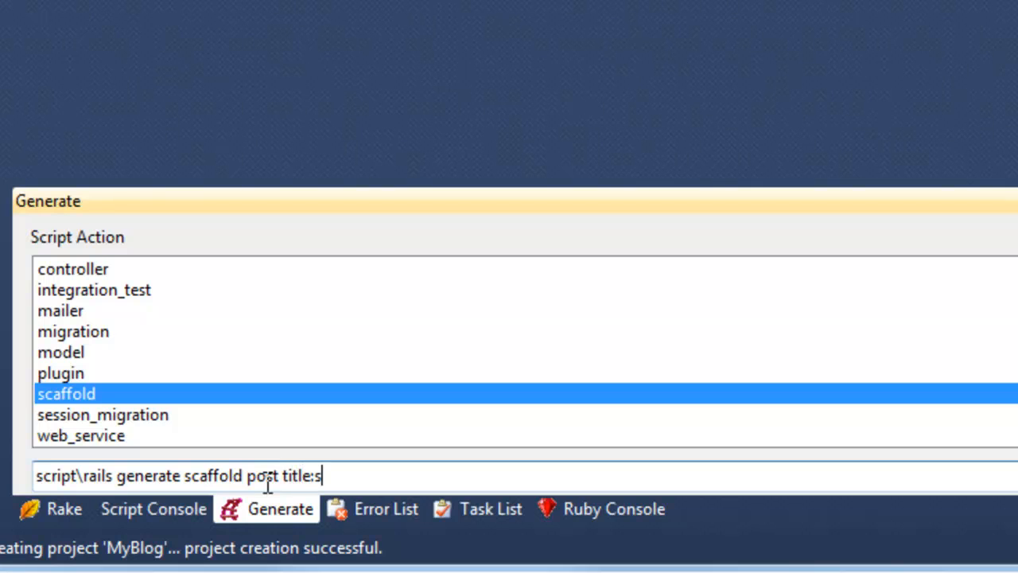
pyautogui.write('tring')
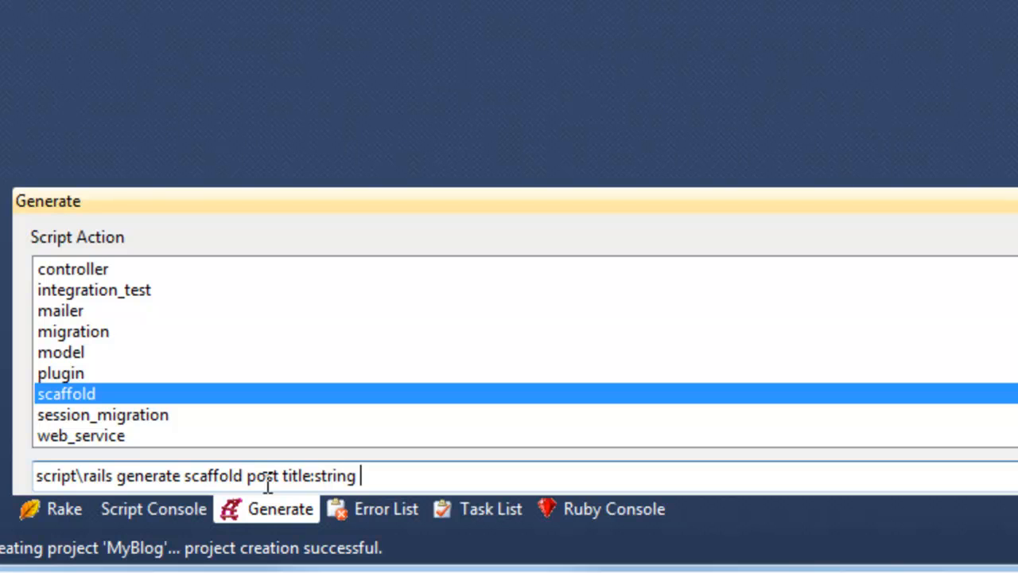
pyautogui.write('bo')
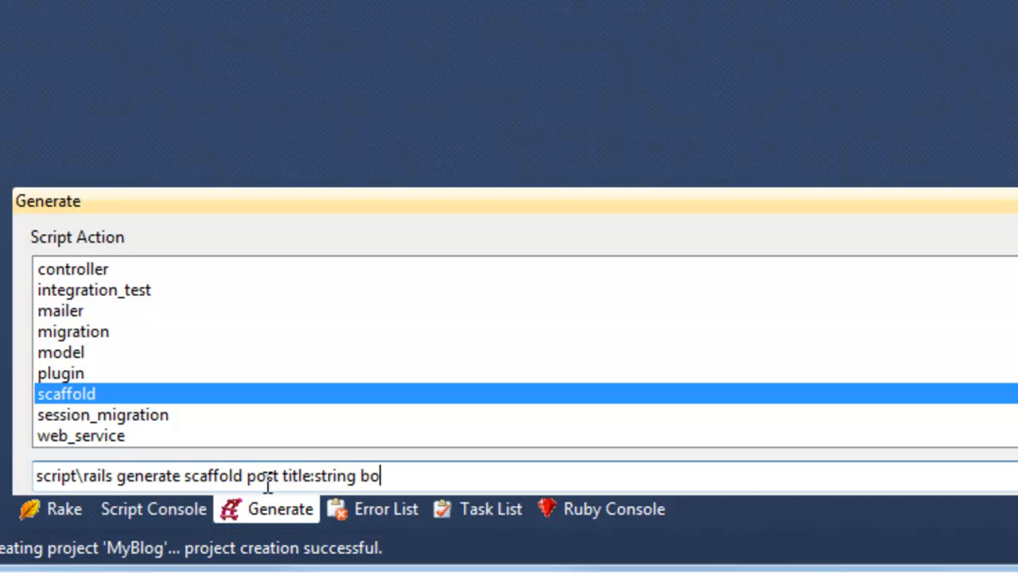
pyautogui.write('dy:tex')
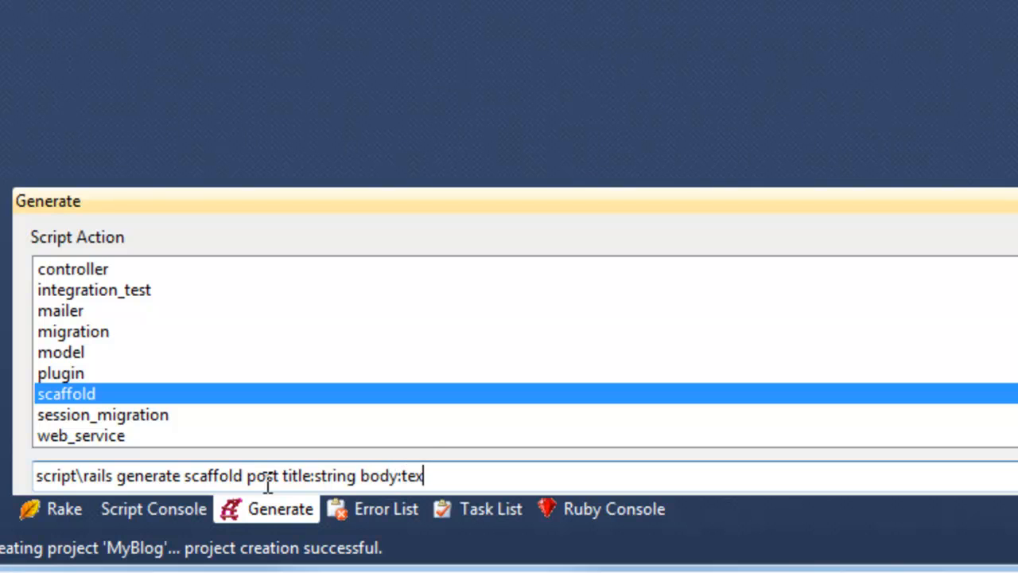
pyautogui.write('t')
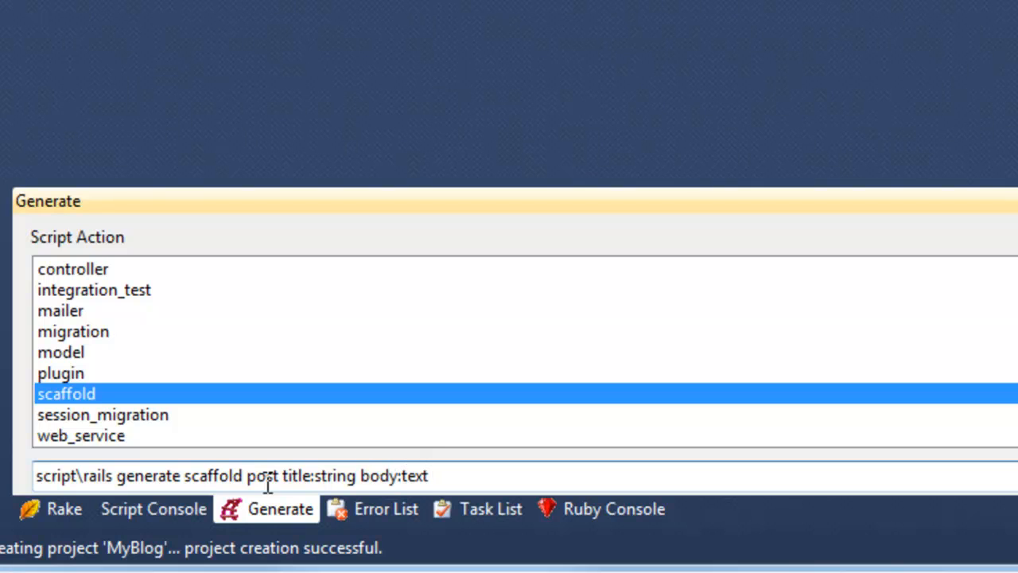
pyautogui.write('creatre')
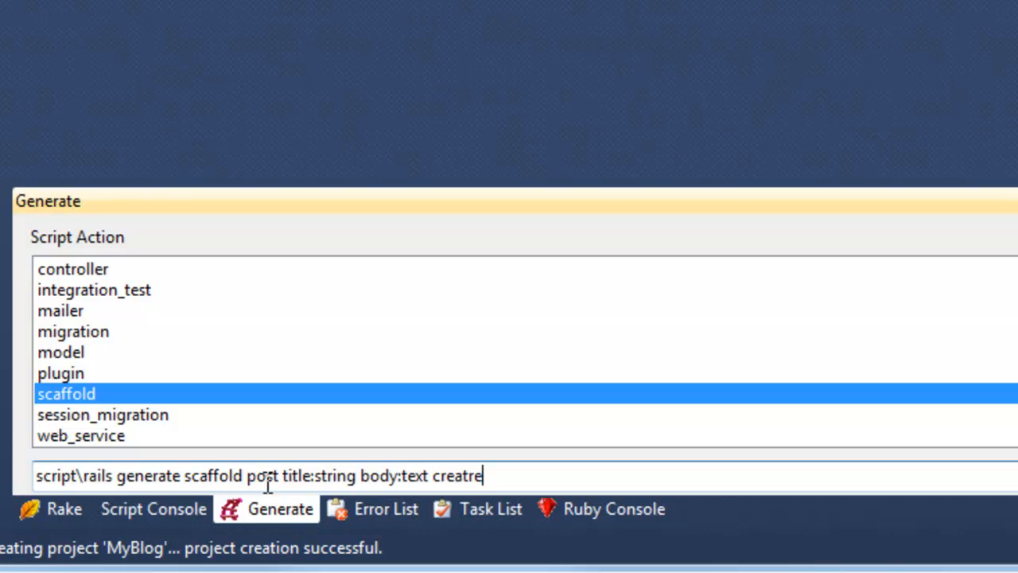
pyautogui.press('Backspace')
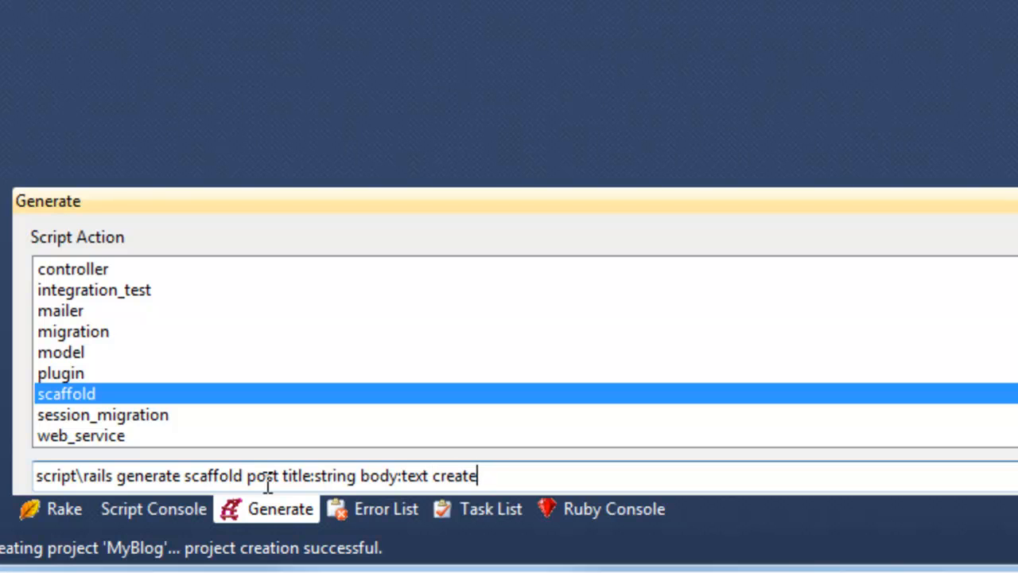
pyautogui.write('d_at')
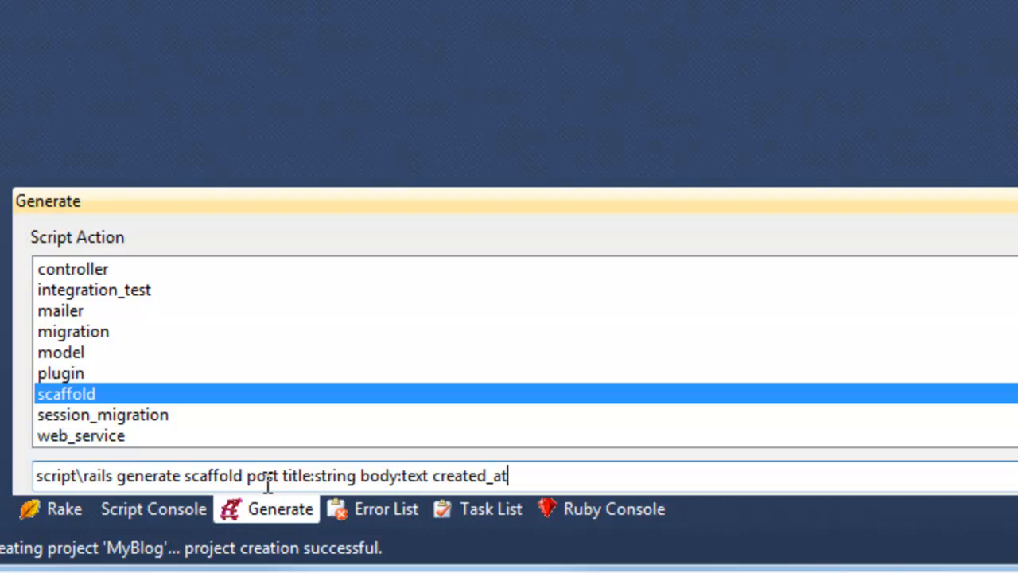
pyautogui.write(':')
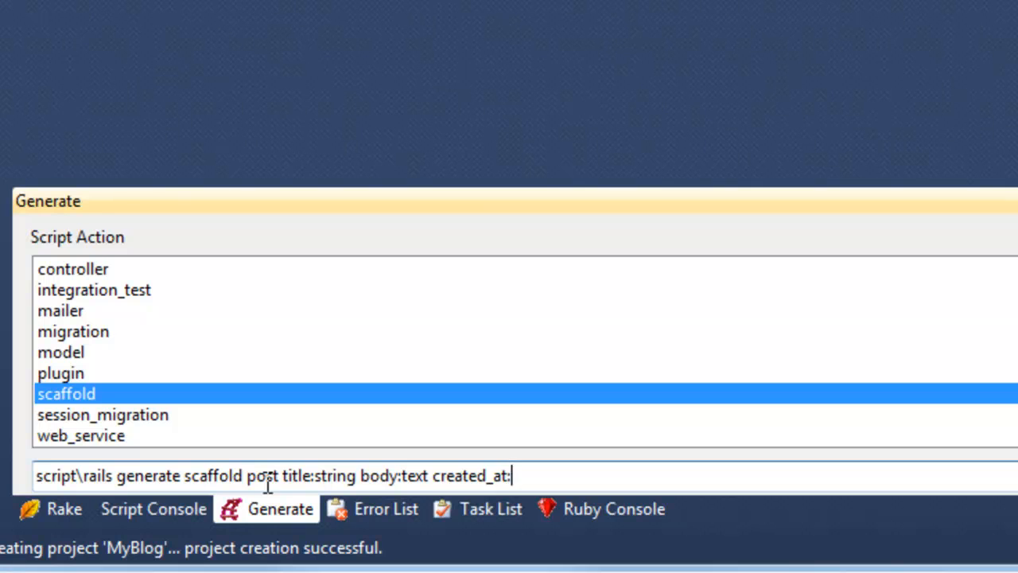
pyautogui.write('datetime')
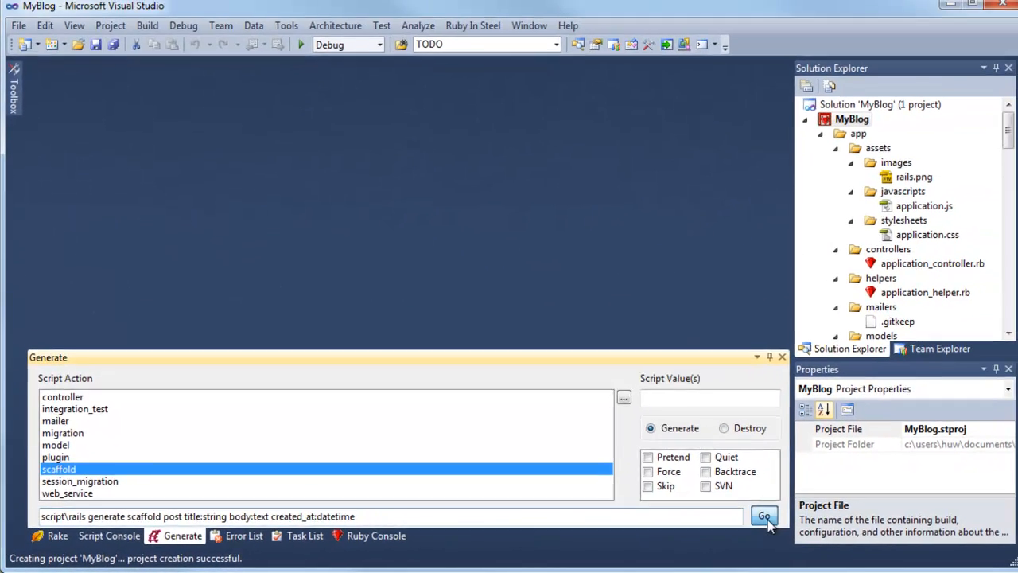
pyautogui.click(763, 515)
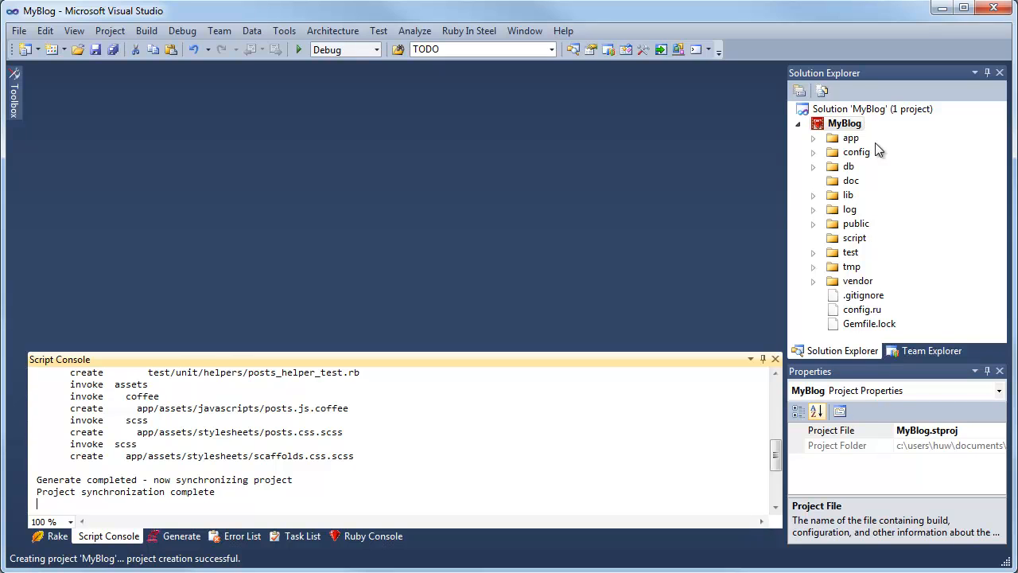
# Run the db:migrate rake task from the Rake runner to create the posts table.
pyautogui.click(871, 108)
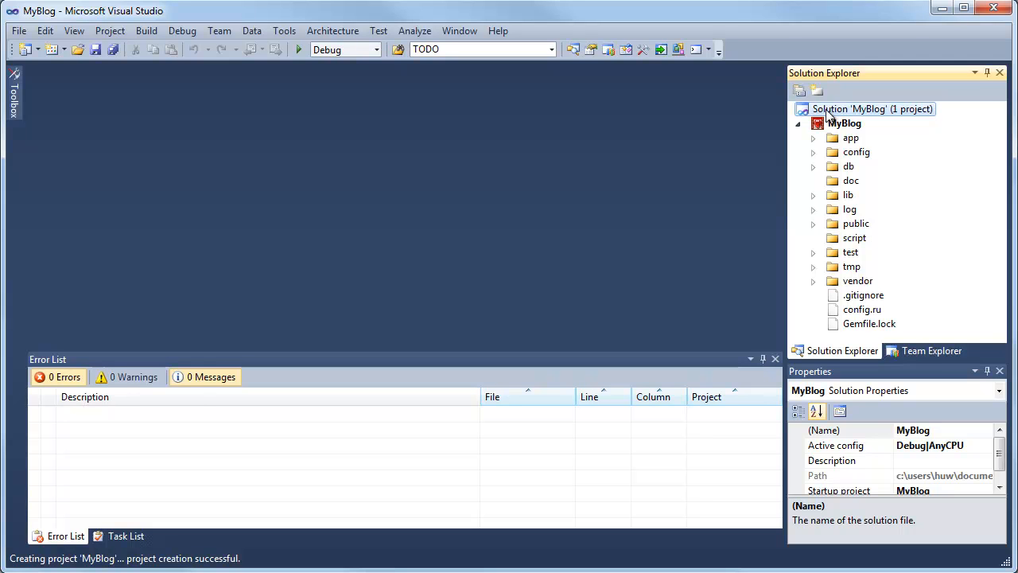
pyautogui.moveTo(493, 92)
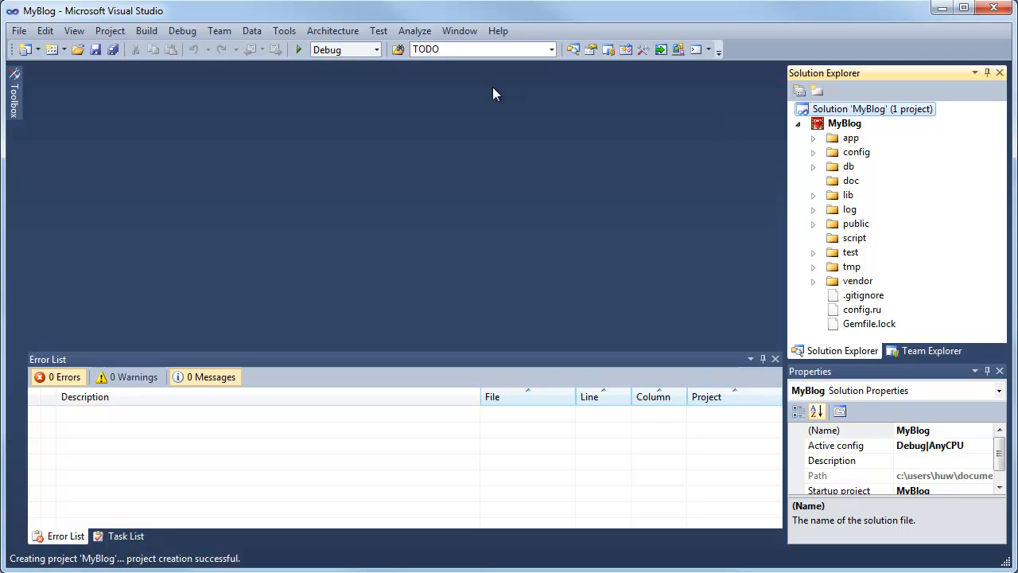
pyautogui.click(586, 19)
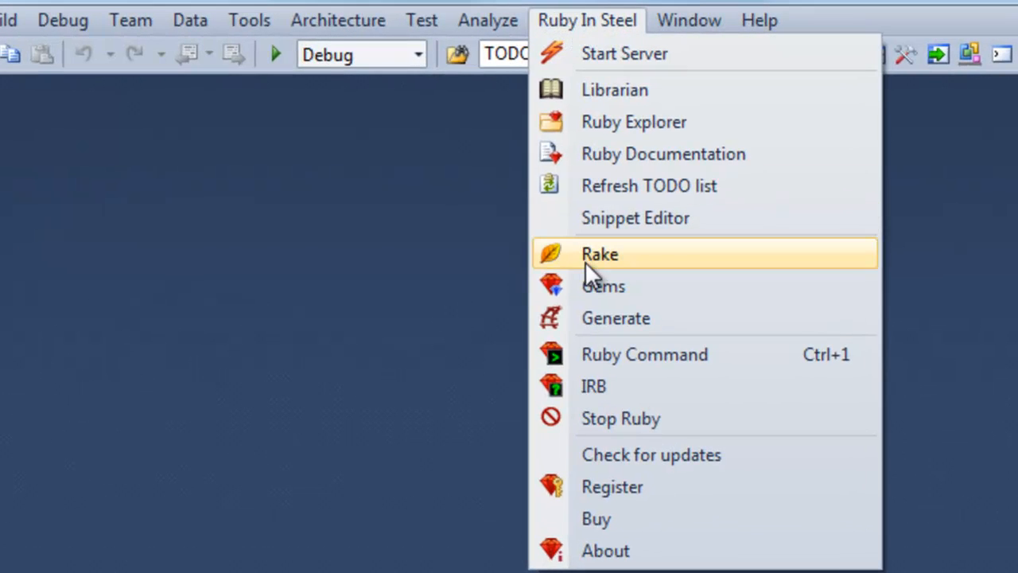
pyautogui.click(600, 254)
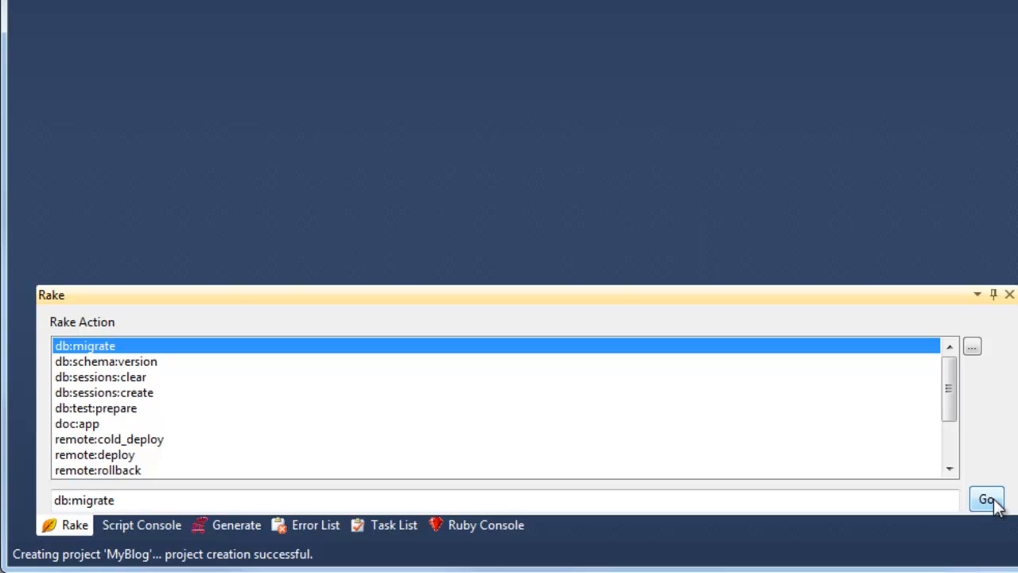
pyautogui.click(986, 500)
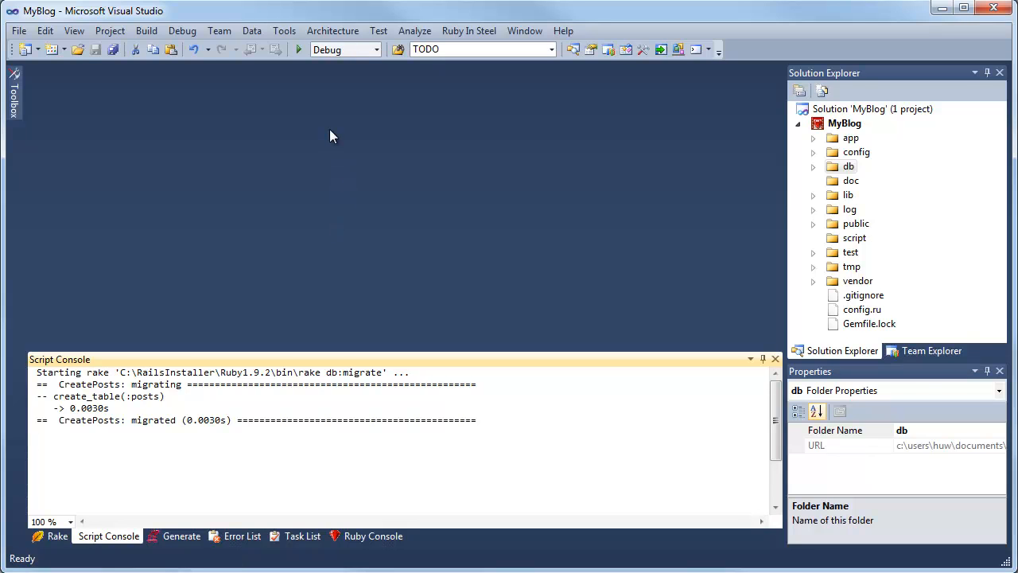
pyautogui.moveTo(299, 49)
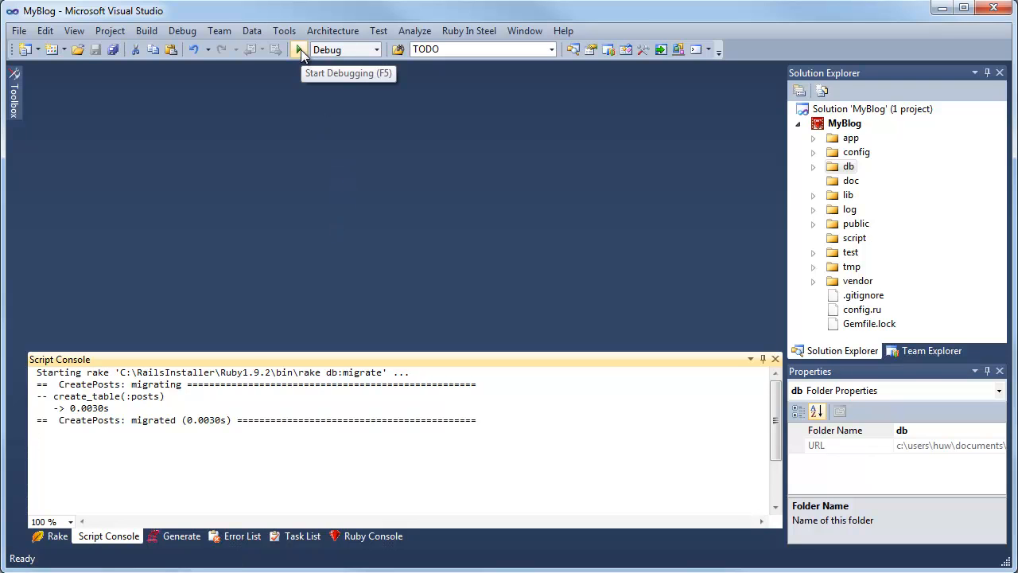
# Start MyBlog under the debugger so the Rails welcome page loads at localhost:3000.
pyautogui.click(299, 49)
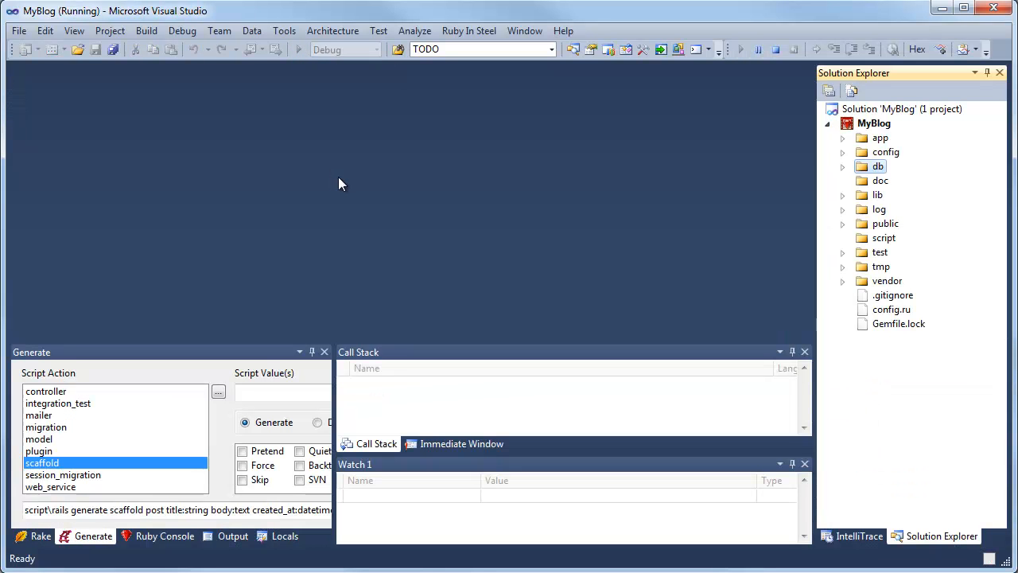
pyautogui.moveTo(348, 372)
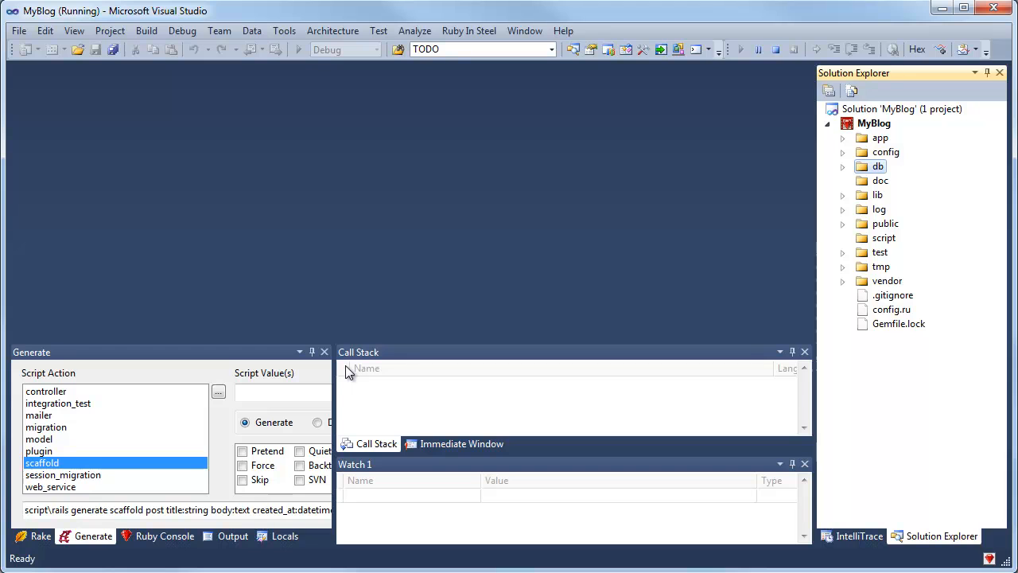
pyautogui.moveTo(359, 261)
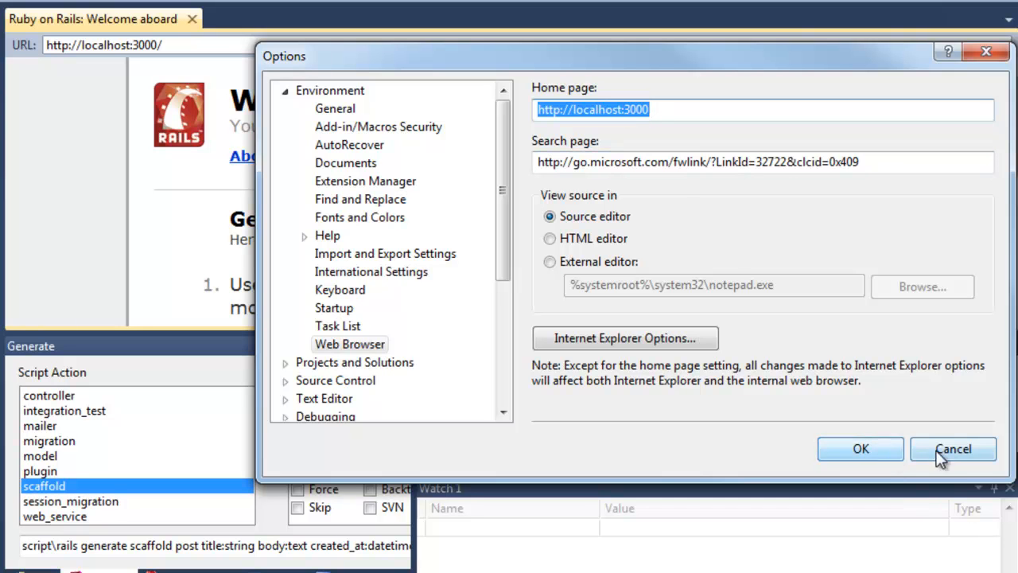
# Cancel the browser Options dialog and navigate the built-in browser to localhost:3000/posts.
pyautogui.click(953, 448)
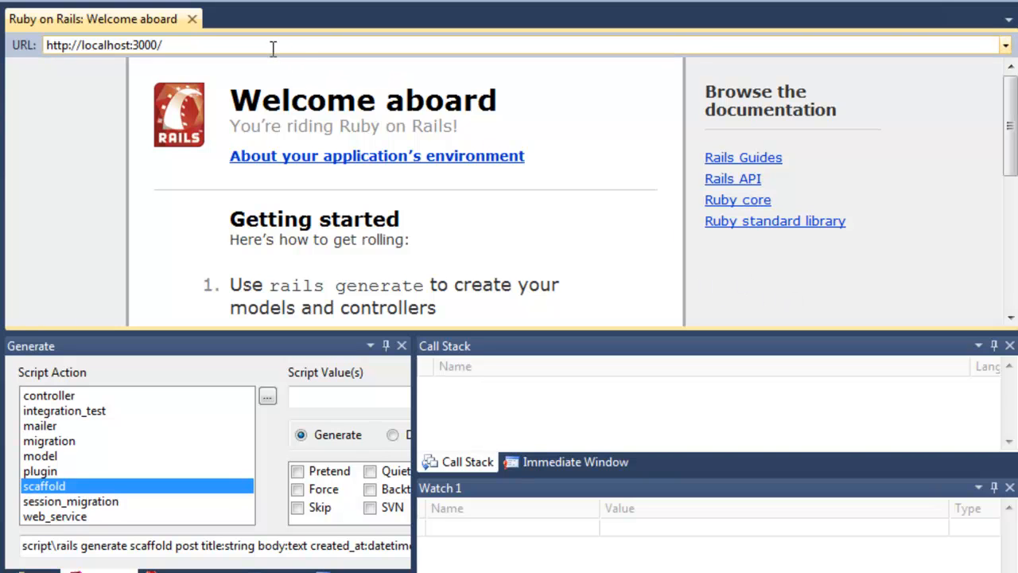
pyautogui.moveTo(257, 45)
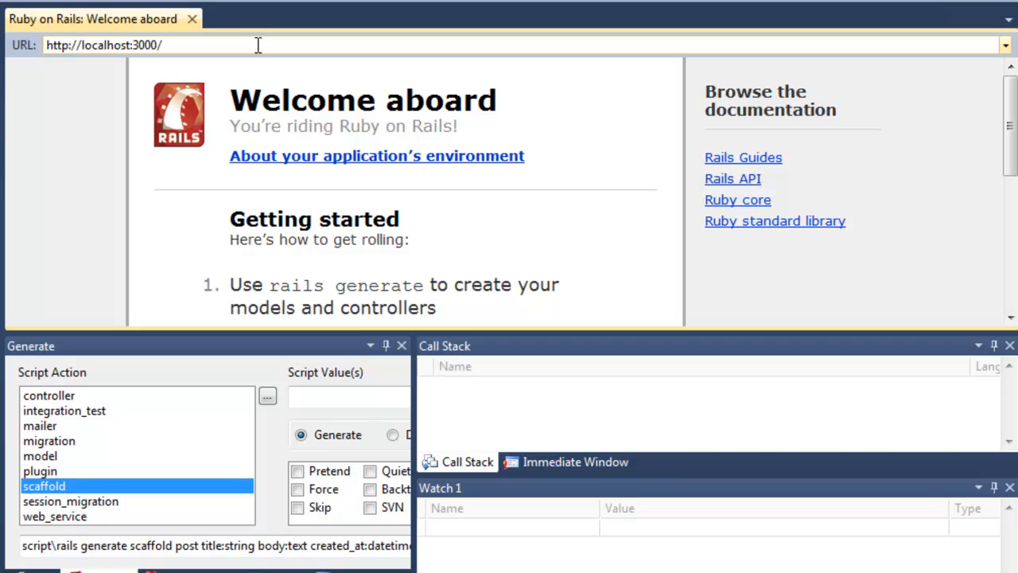
pyautogui.click(162, 45)
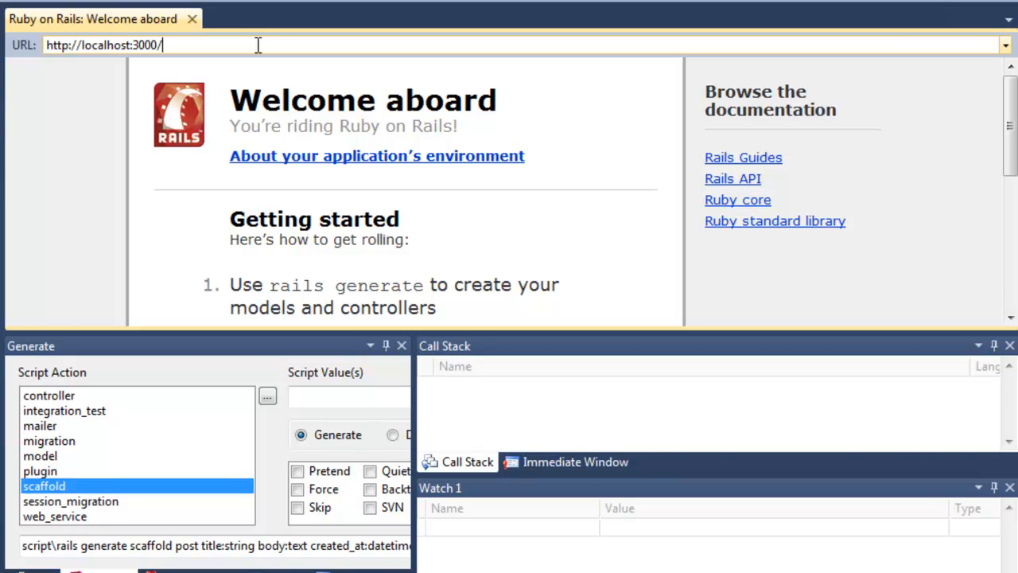
pyautogui.write('posts')
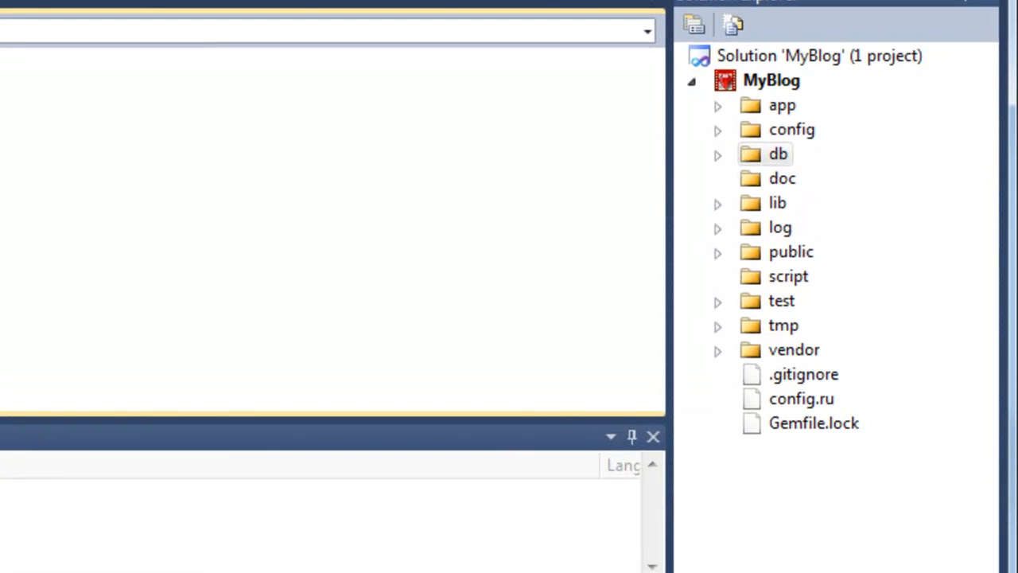
# Open app/controllers/posts_controller.rb and scroll to the new action at line 29.
pyautogui.click(717, 105)
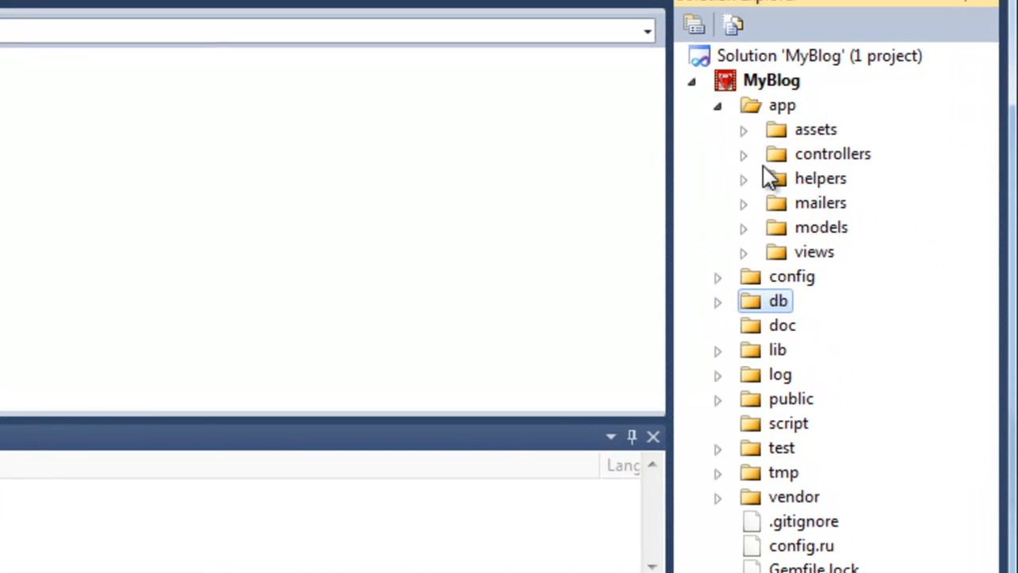
pyautogui.click(743, 152)
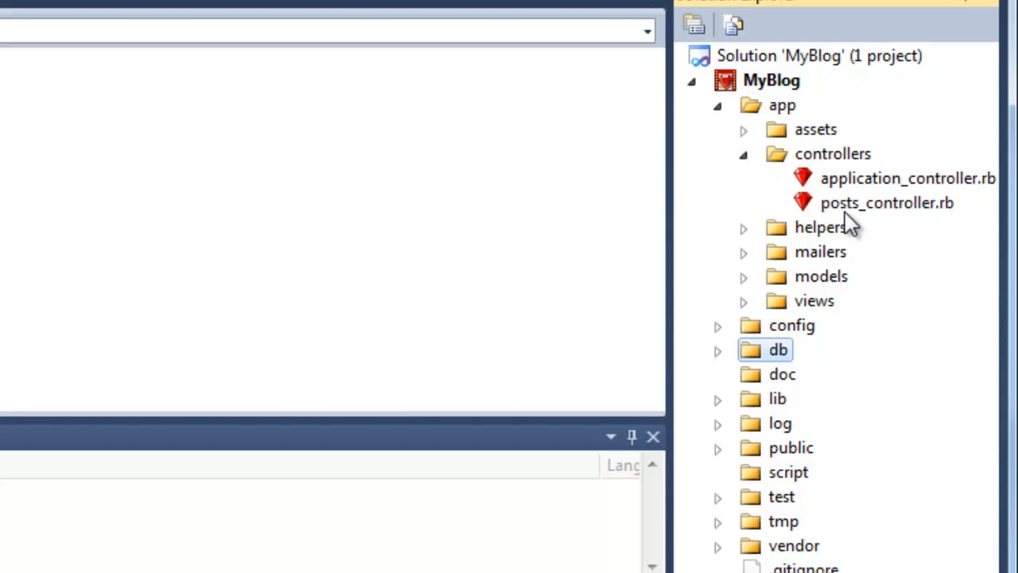
pyautogui.doubleClick(888, 202)
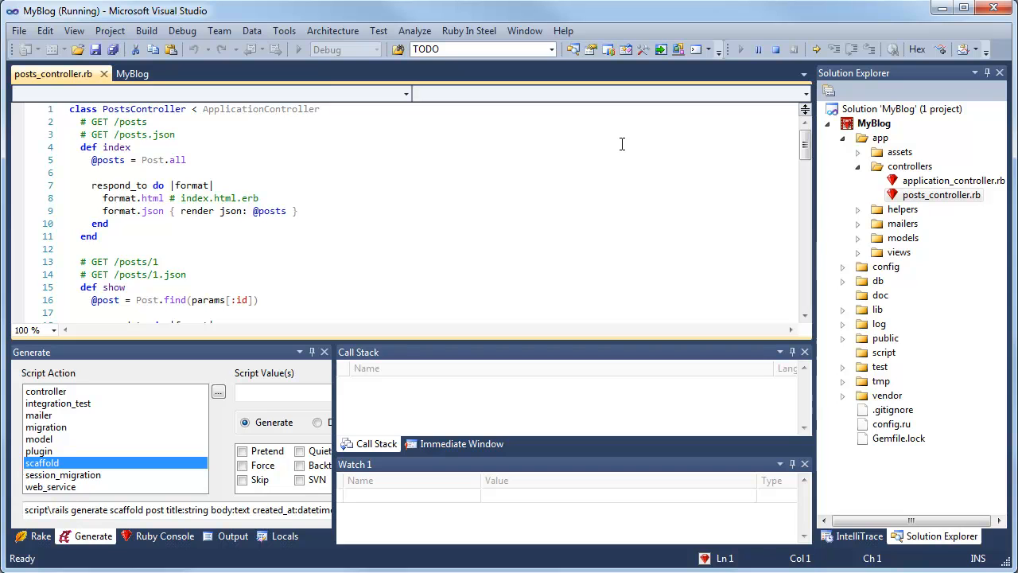
pyautogui.scroll(-3)
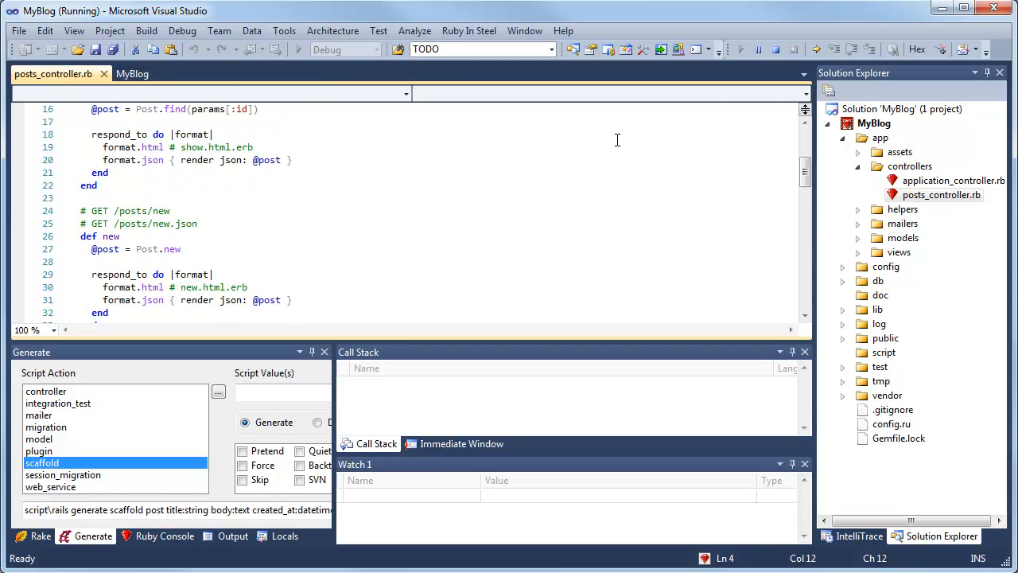
pyautogui.scroll(-3)
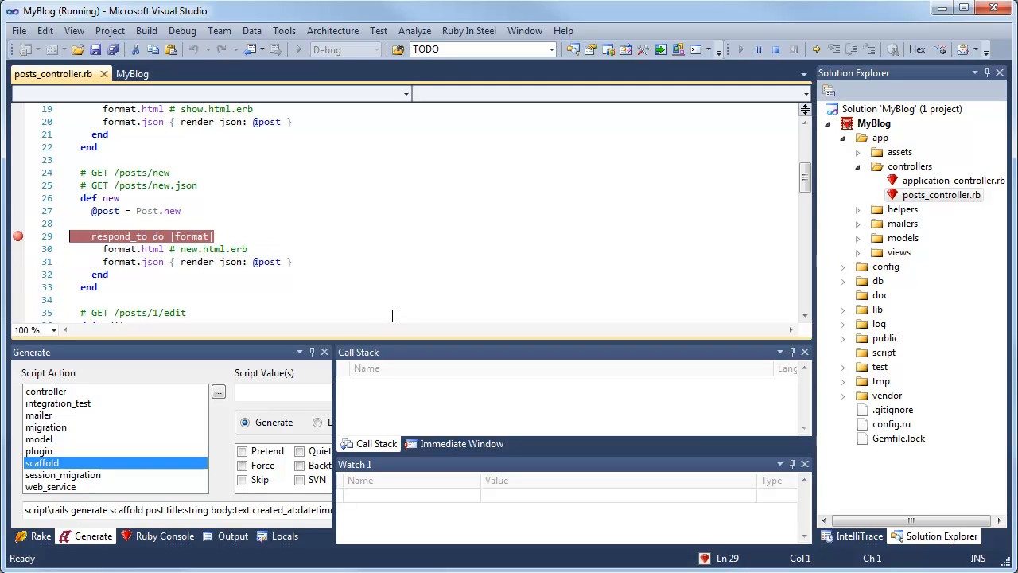
pyautogui.moveTo(563, 307)
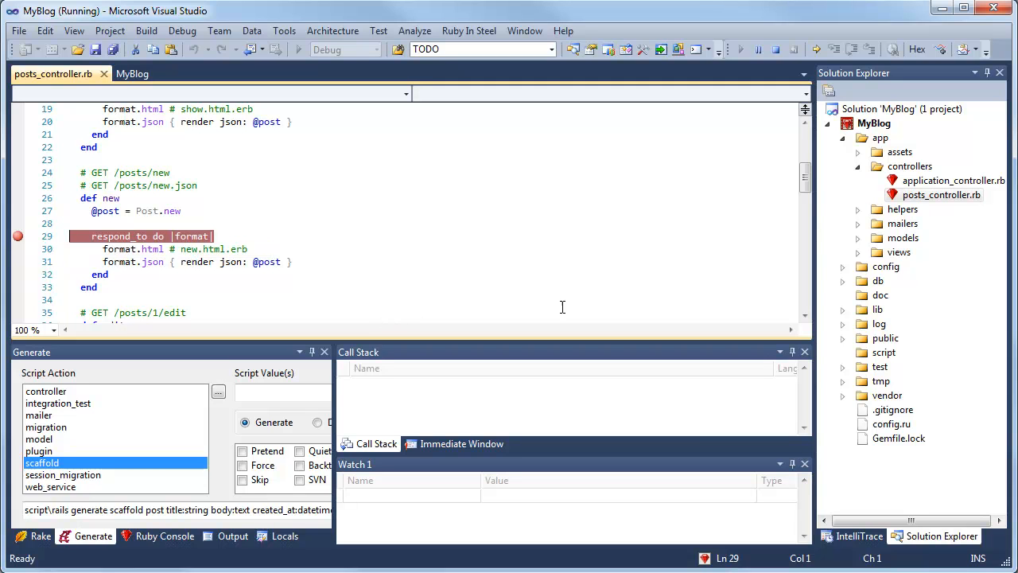
pyautogui.moveTo(919, 262)
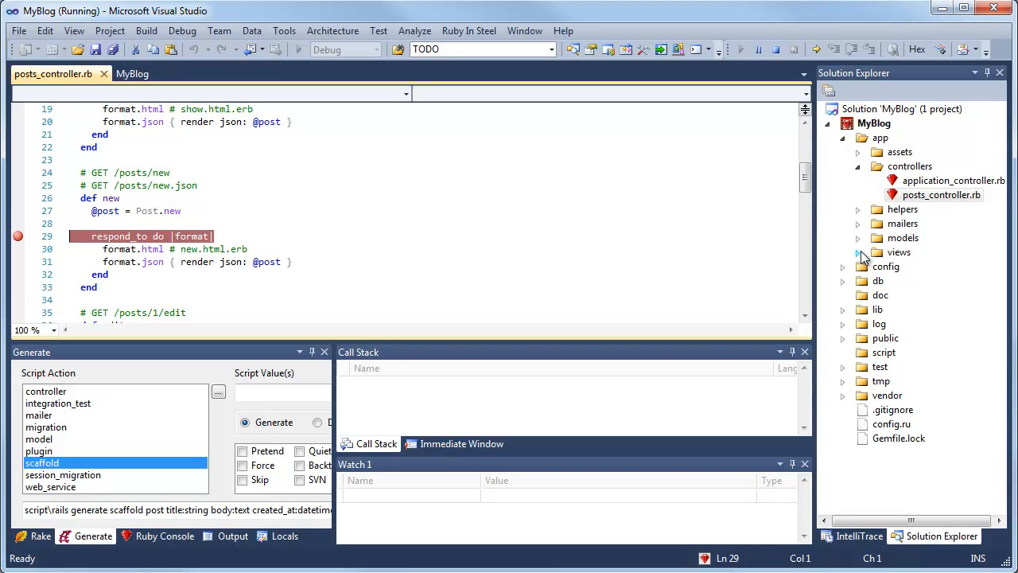
# Reveal the posts view templates under app/views in Solution Explorer.
pyautogui.click(859, 251)
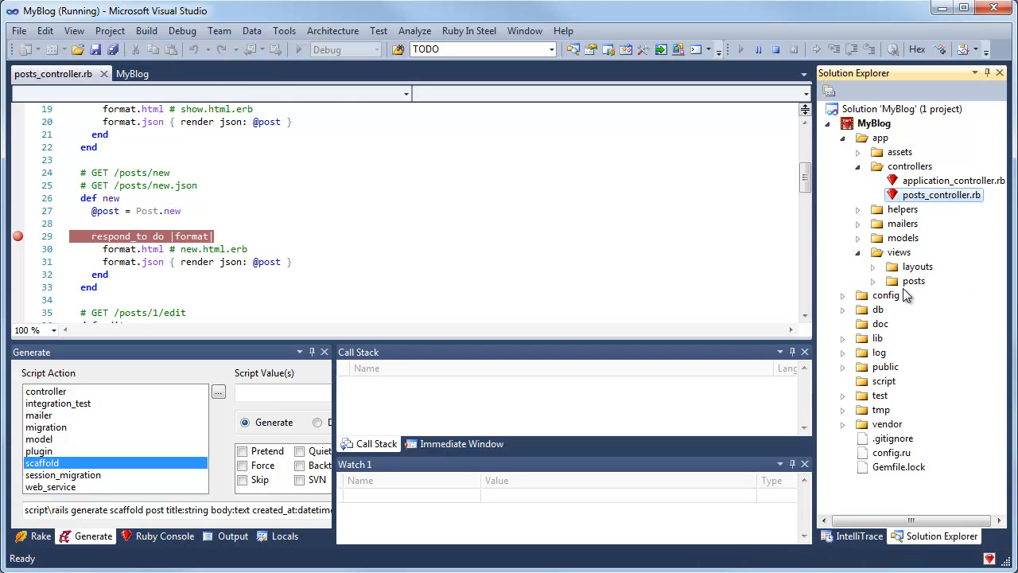
pyautogui.click(871, 280)
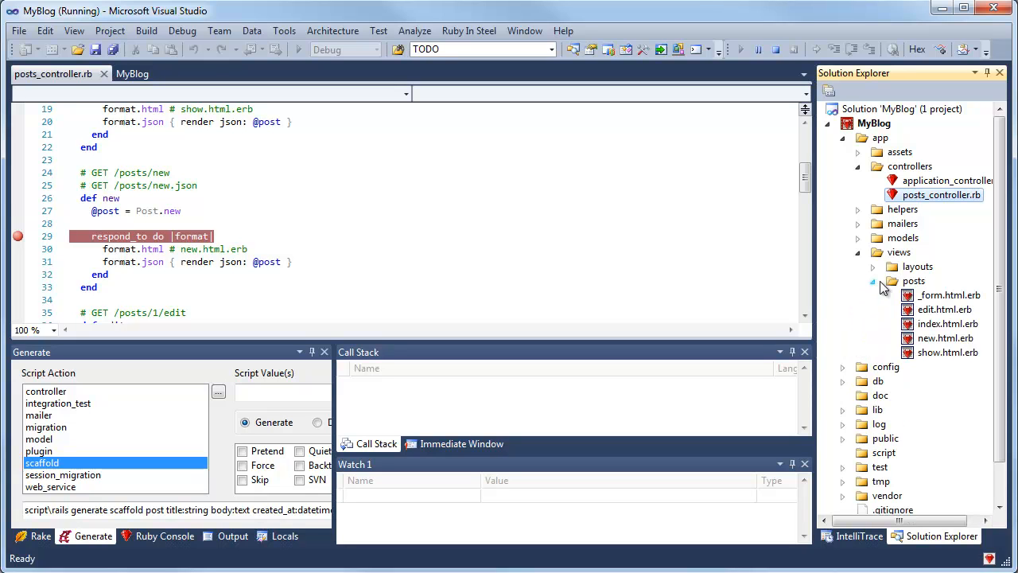
pyautogui.moveTo(980, 347)
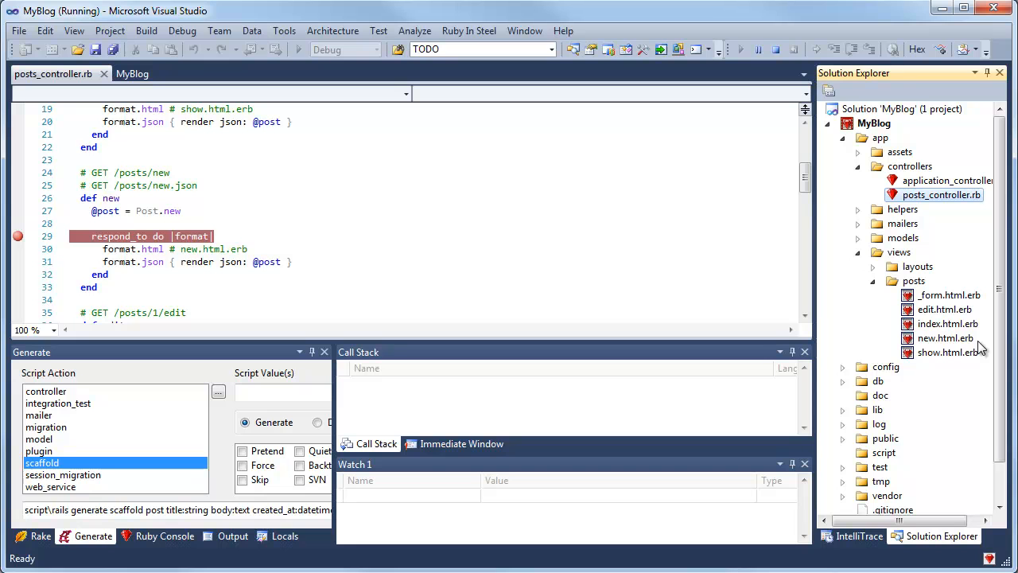
pyautogui.moveTo(976, 362)
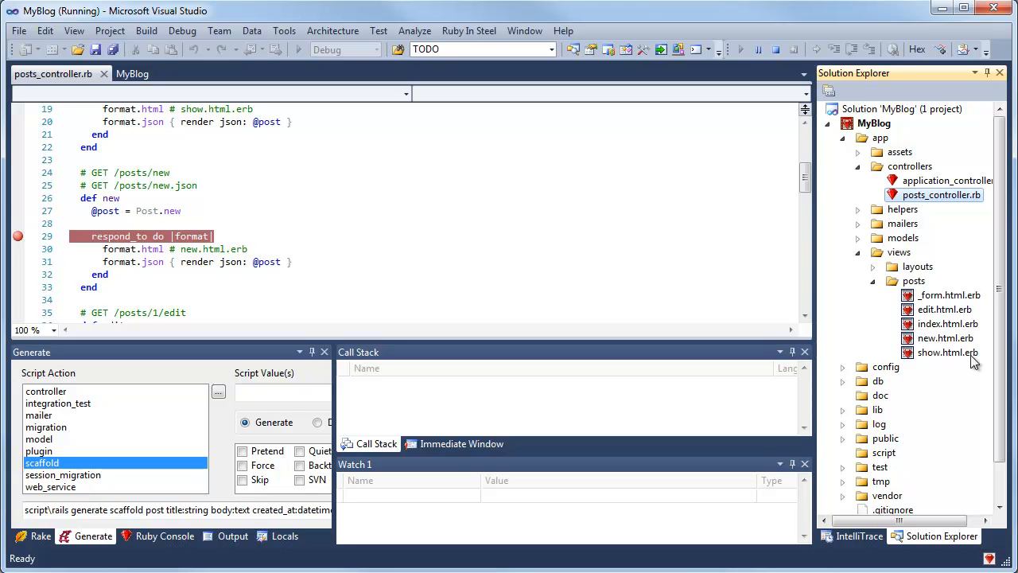
# Open the show.html.erb template in the editor.
pyautogui.doubleClick(947, 353)
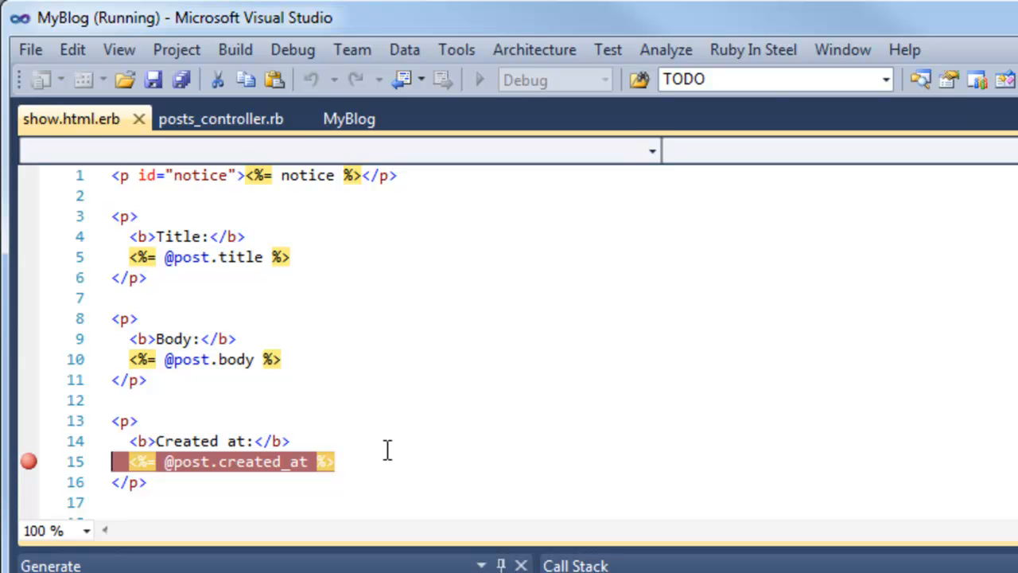
pyautogui.moveTo(389, 491)
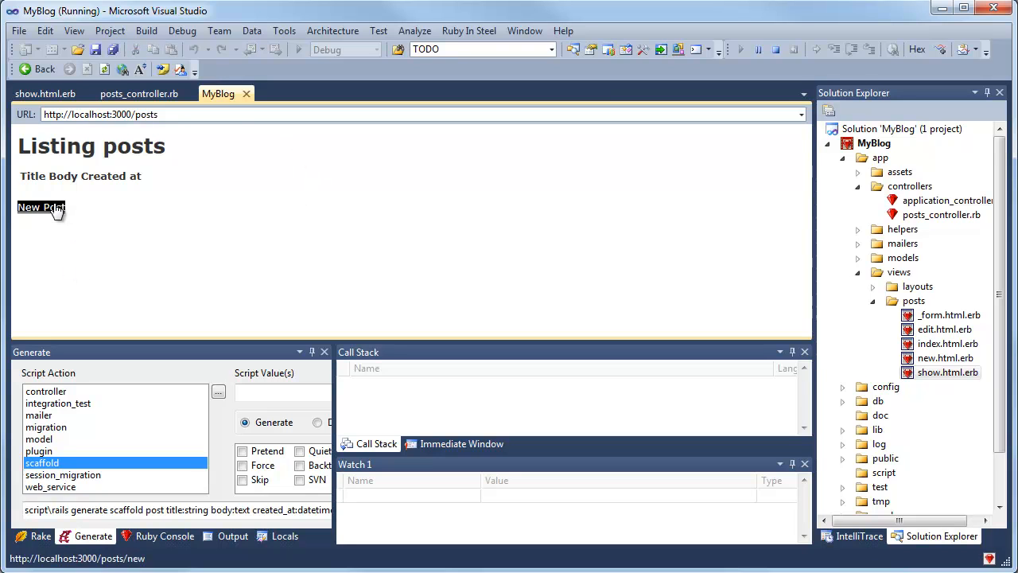
pyautogui.click(41, 207)
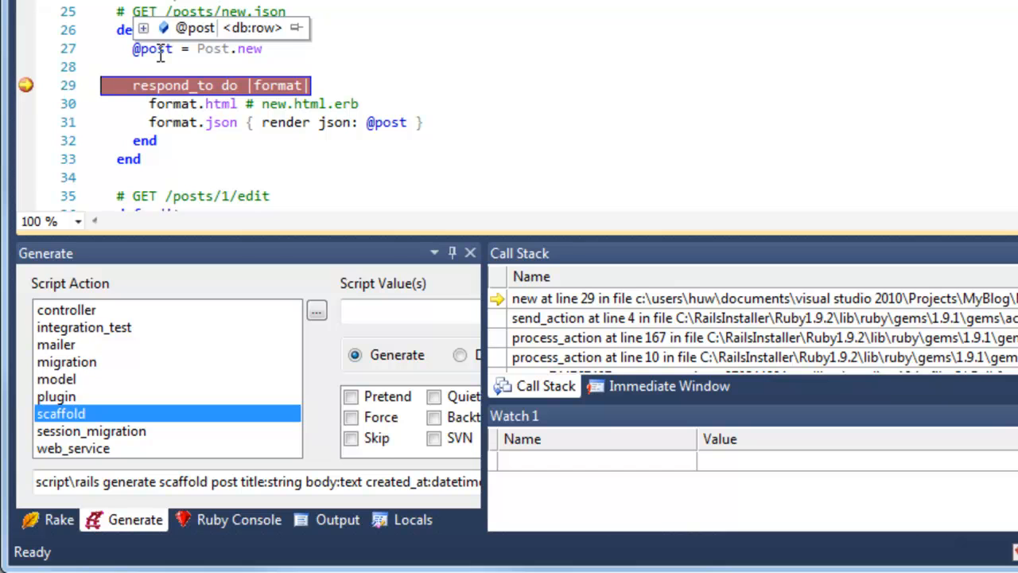
pyautogui.click(143, 28)
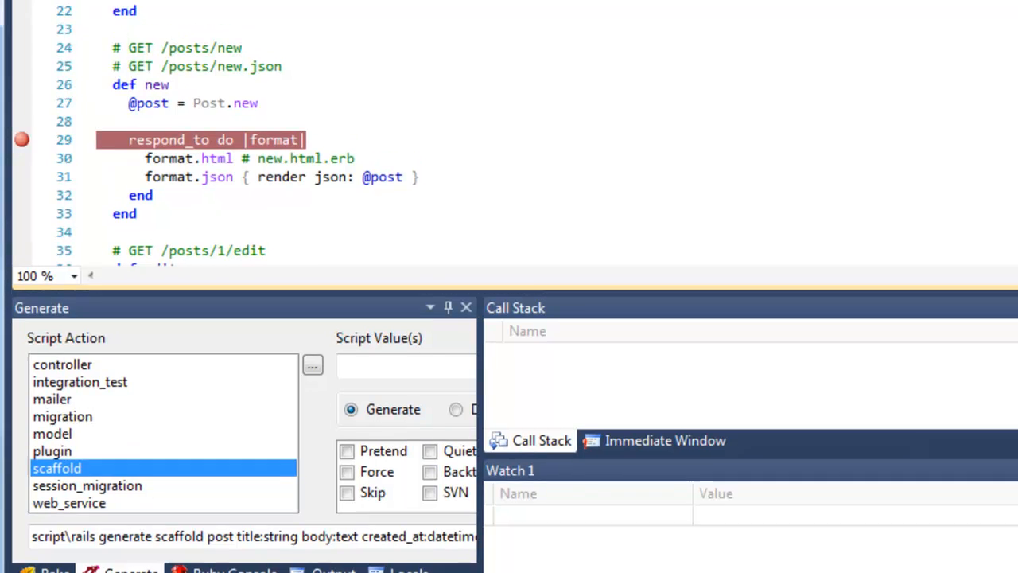
# Enter title 'My First Post', body 'Hello world...' and set the created-at hour in the new post form.
pyautogui.click(337, 18)
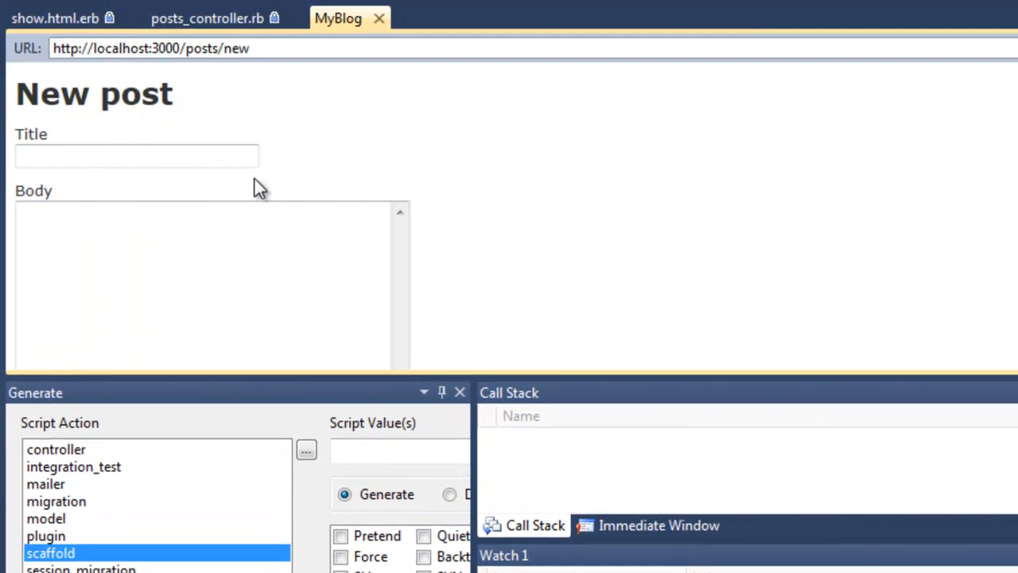
pyautogui.write('My')
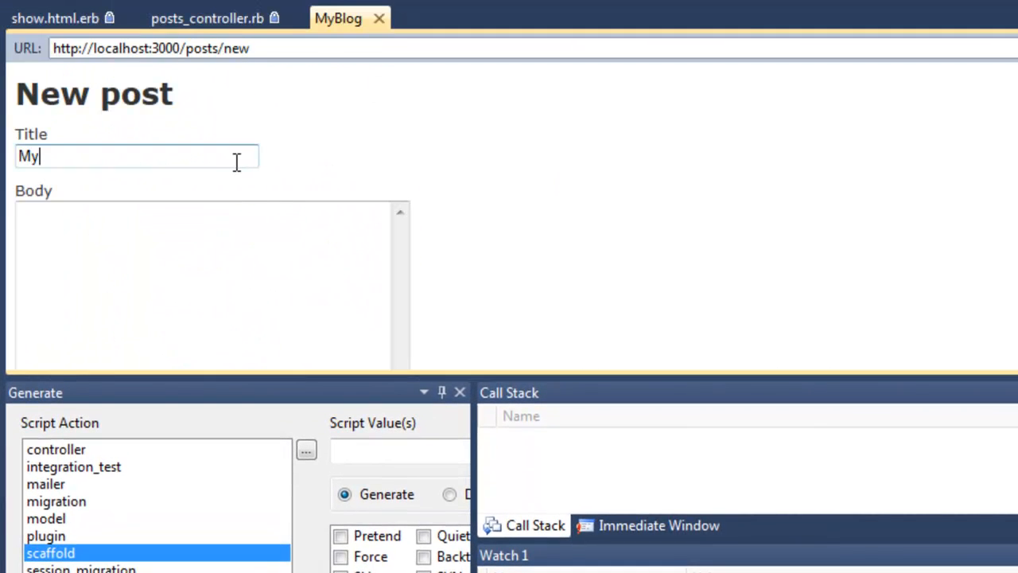
pyautogui.write('First Post')
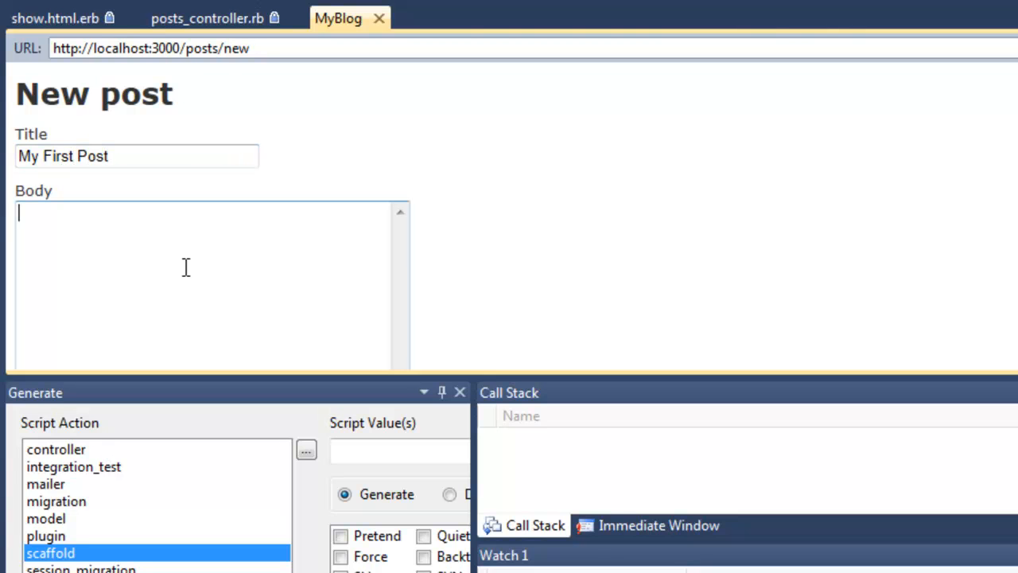
pyautogui.write('Hello')
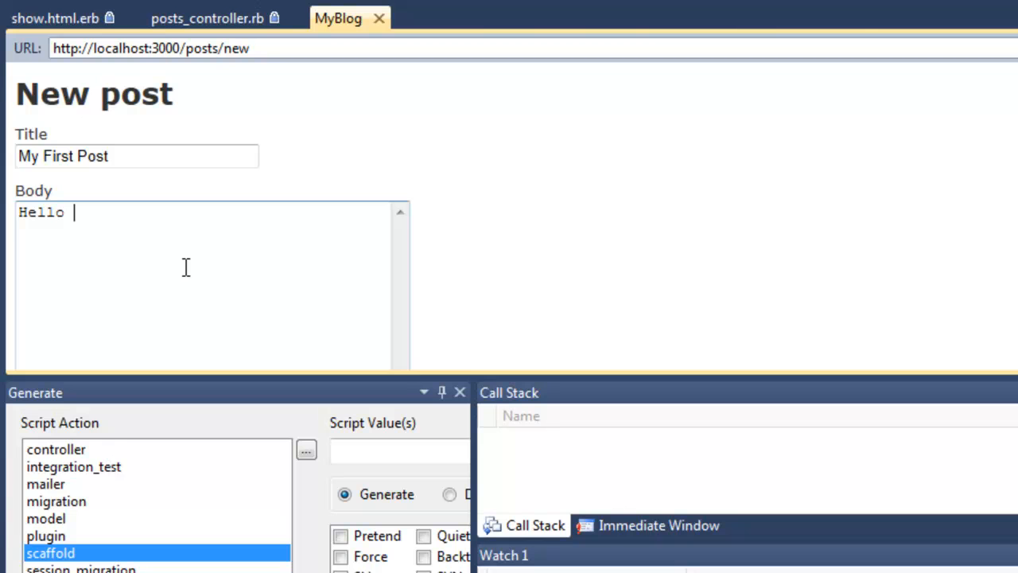
pyautogui.write('world')
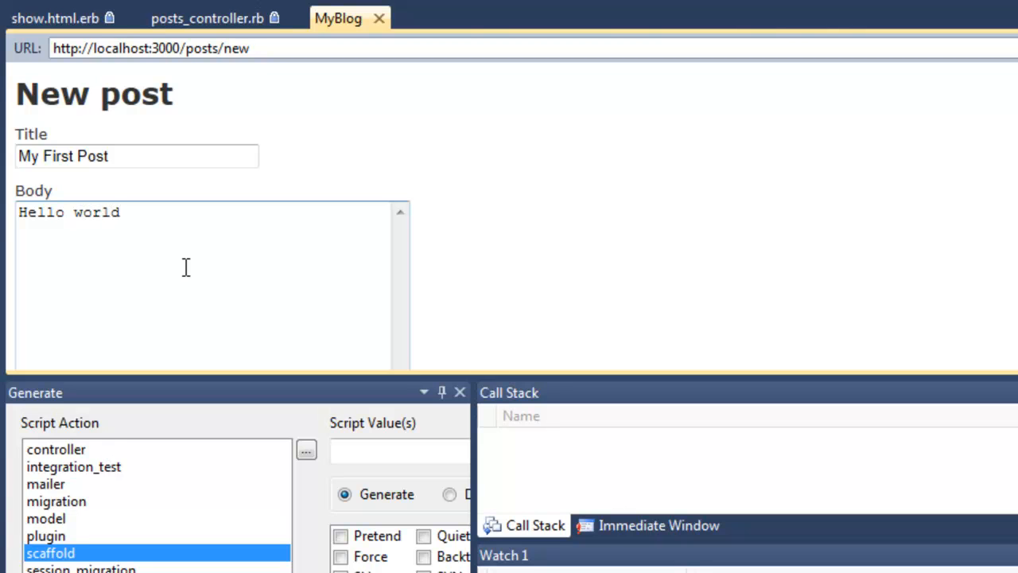
pyautogui.write('...')
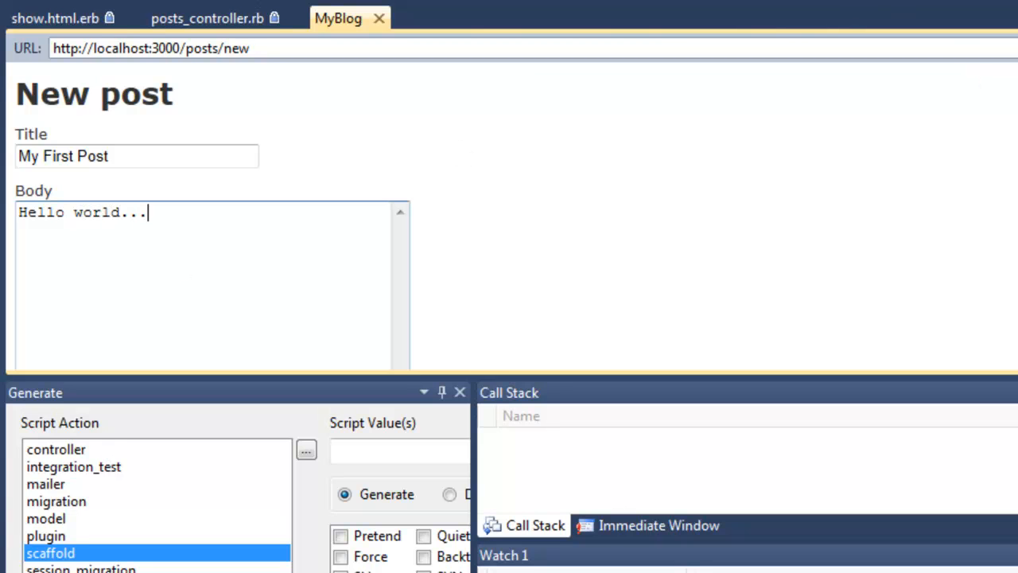
pyautogui.scroll(-3)
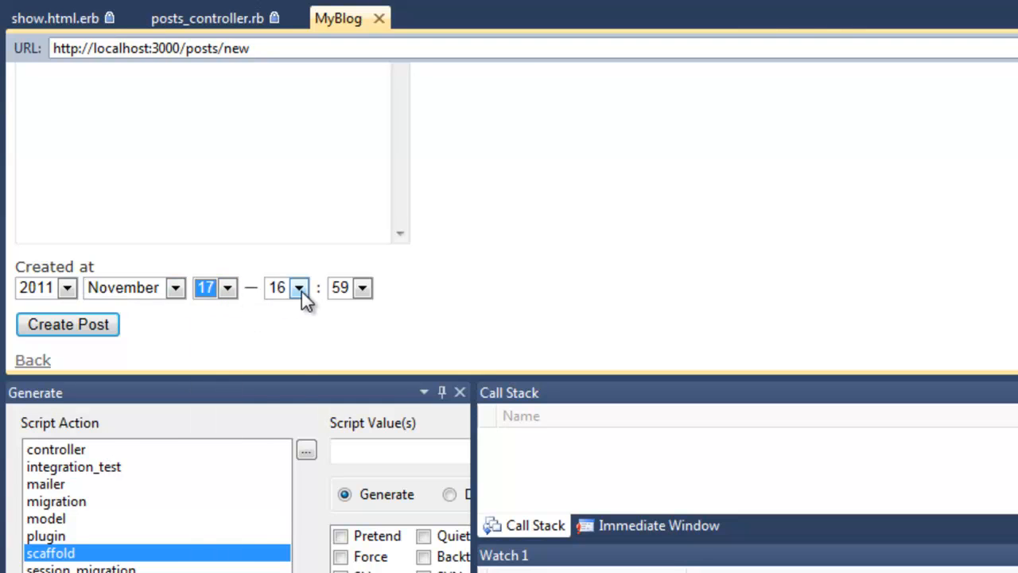
pyautogui.click(299, 286)
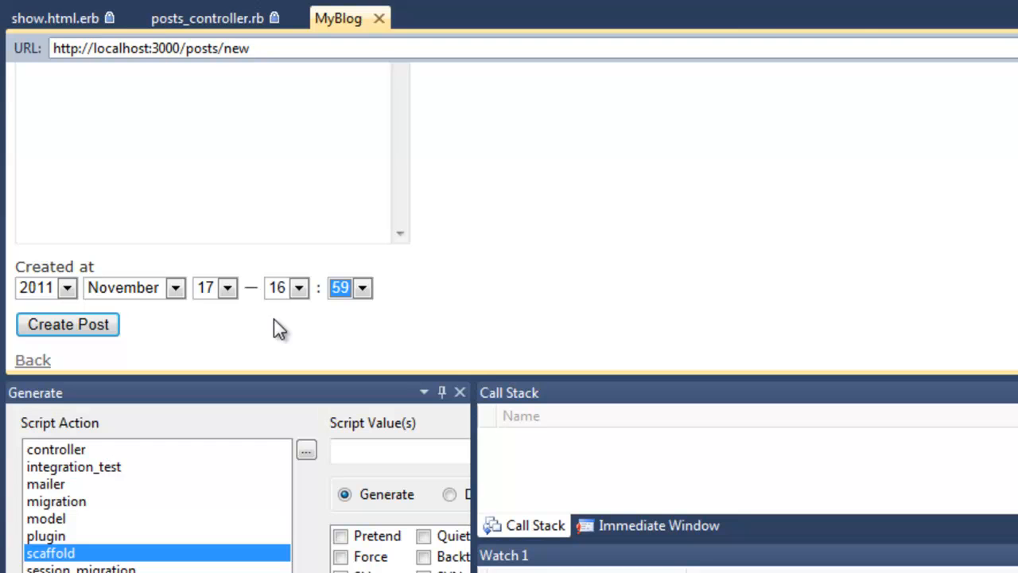
pyautogui.moveTo(961, 146)
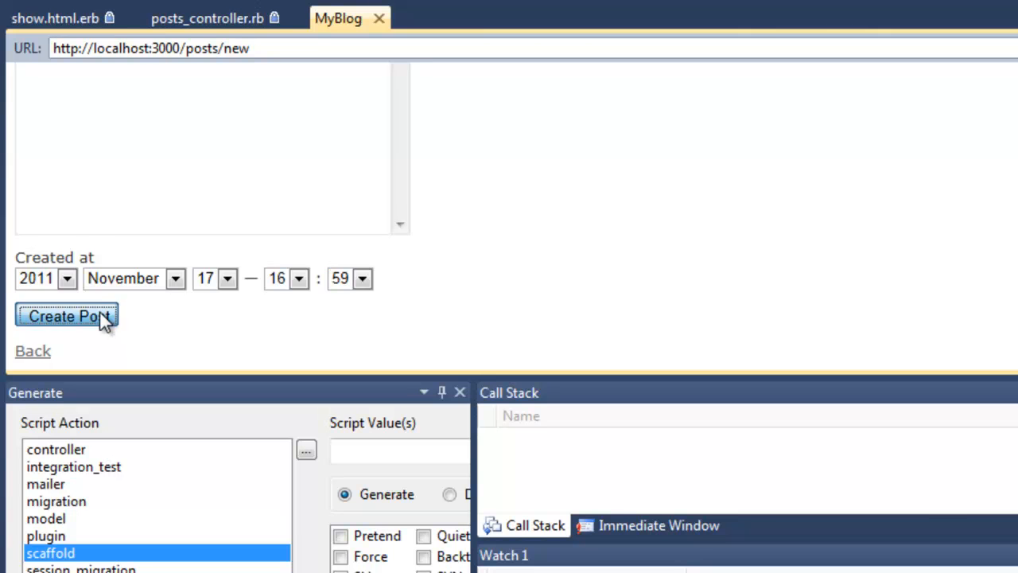
pyautogui.click(67, 315)
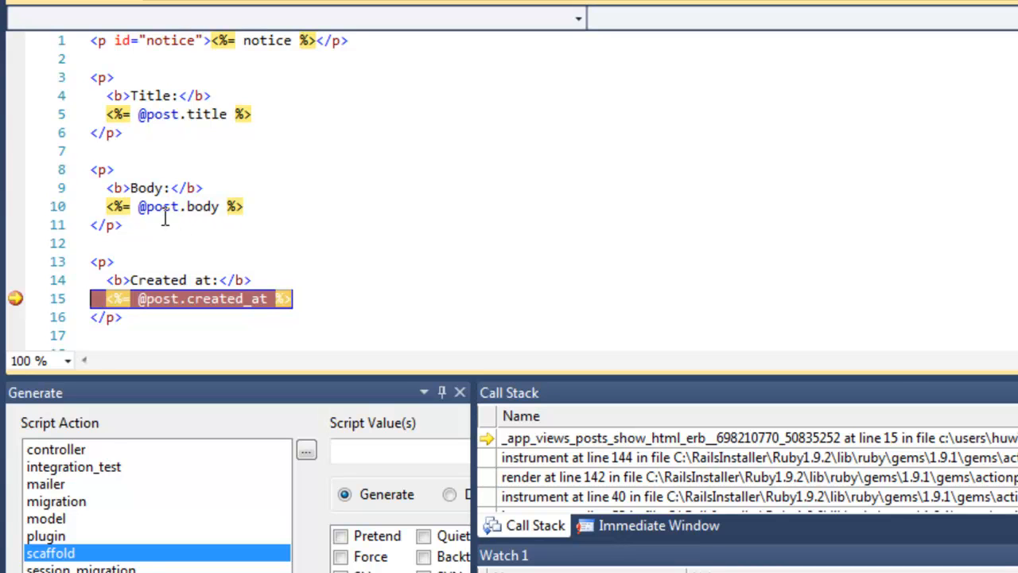
pyautogui.moveTo(159, 188)
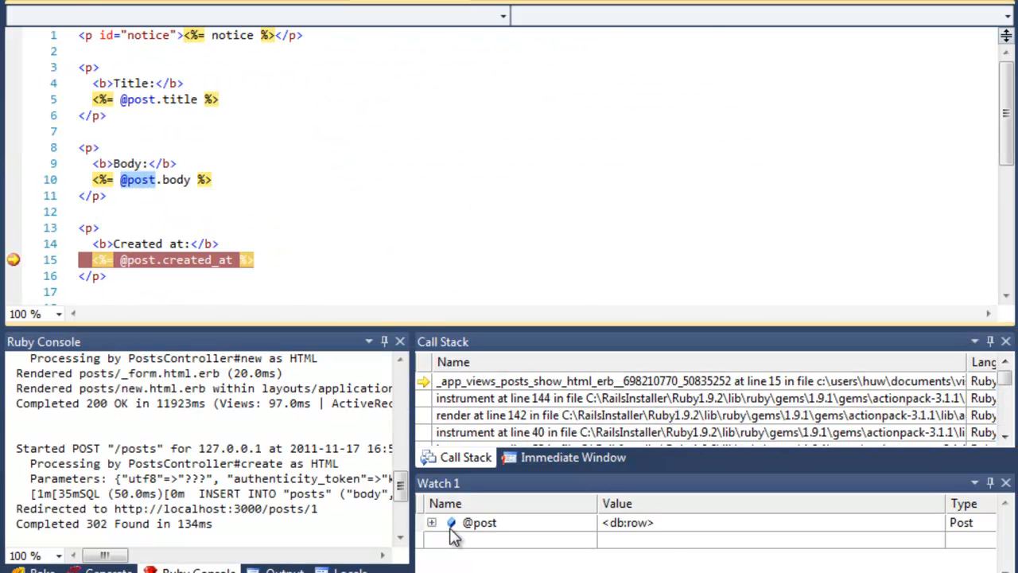
pyautogui.click(432, 521)
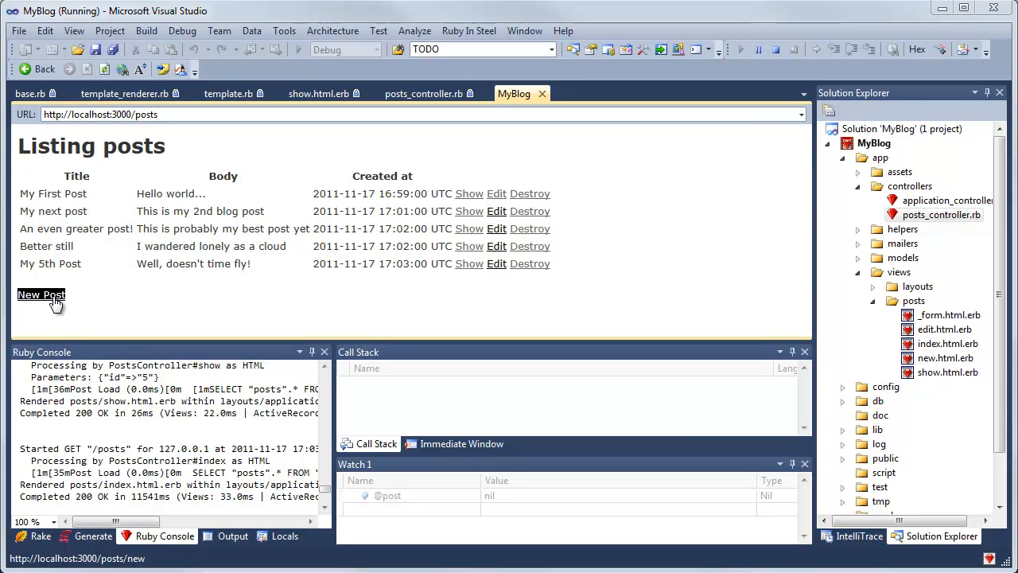
pyautogui.moveTo(425, 93)
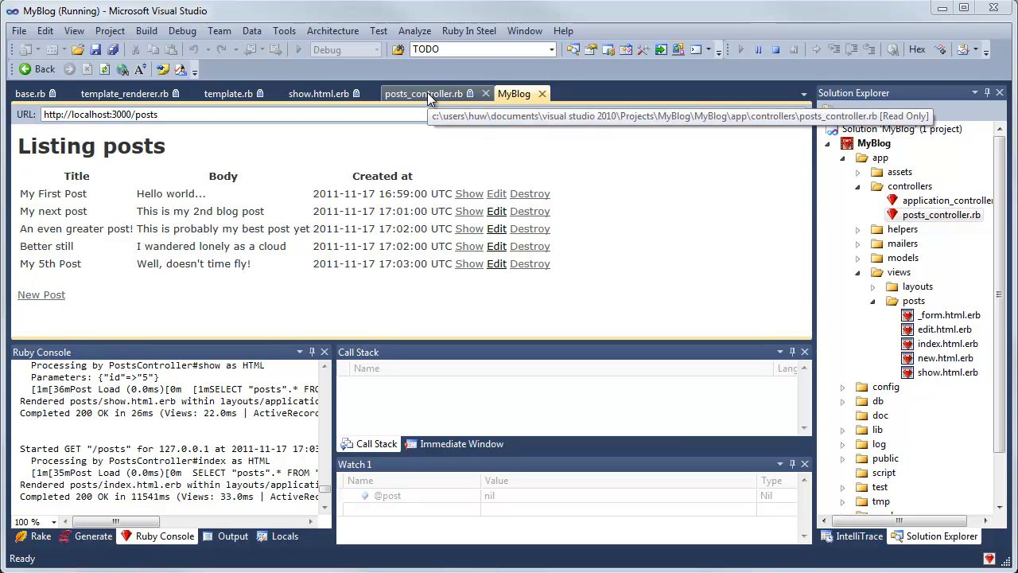
# Add a breakpoint at respond_to on line 7 of posts_controller.rb and return to the MyBlog listing.
pyautogui.click(423, 92)
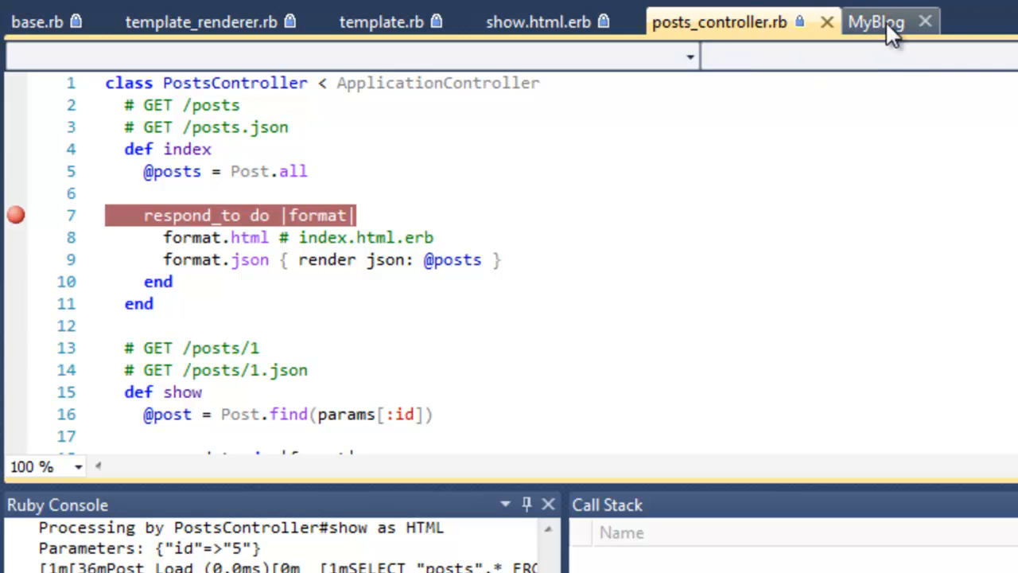
pyautogui.click(874, 22)
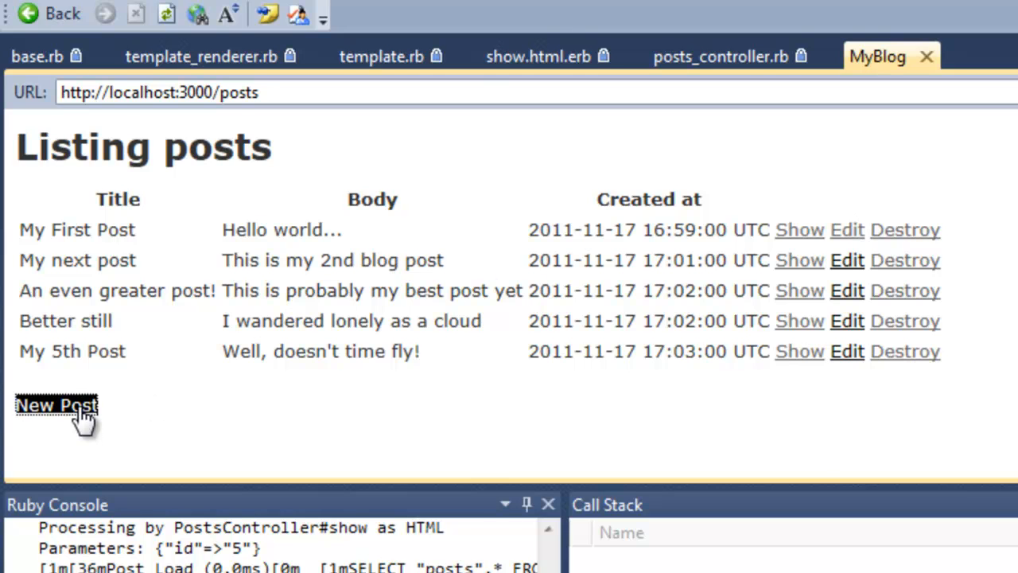
# Create a sixth post titled 'Another post' with body 'blah blah'.
pyautogui.click(55, 406)
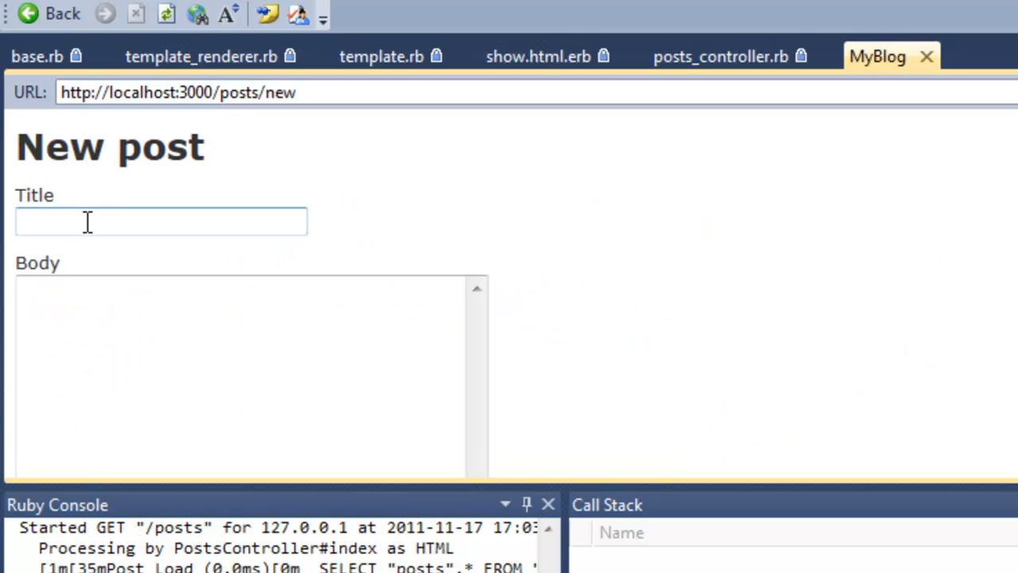
pyautogui.write('Another')
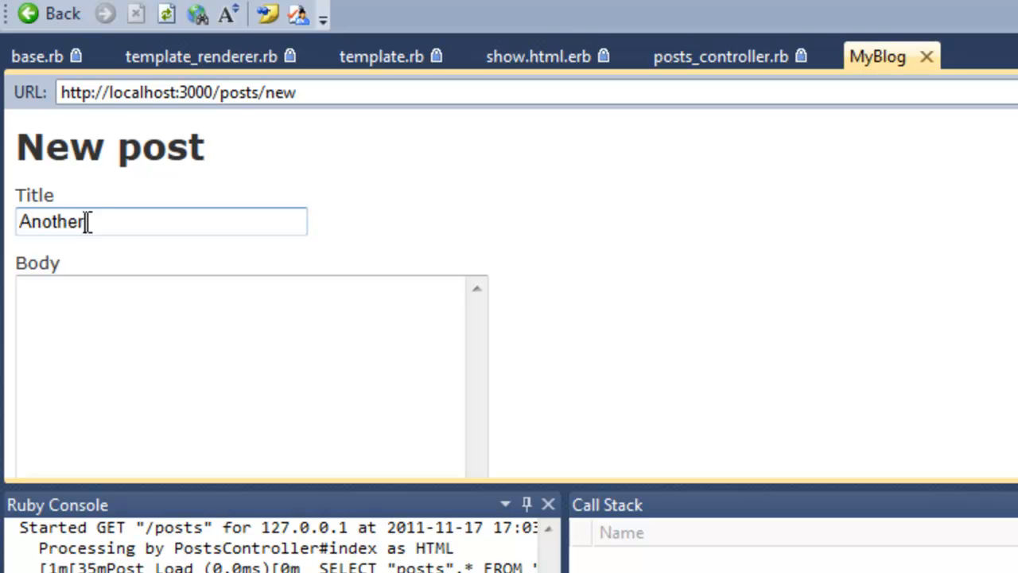
pyautogui.write('post')
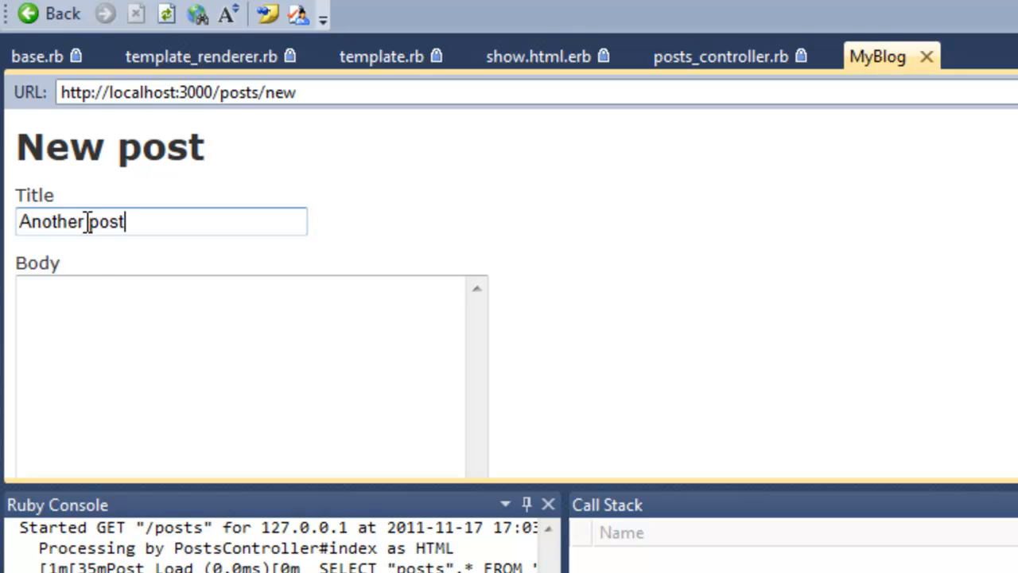
pyautogui.write('bla')
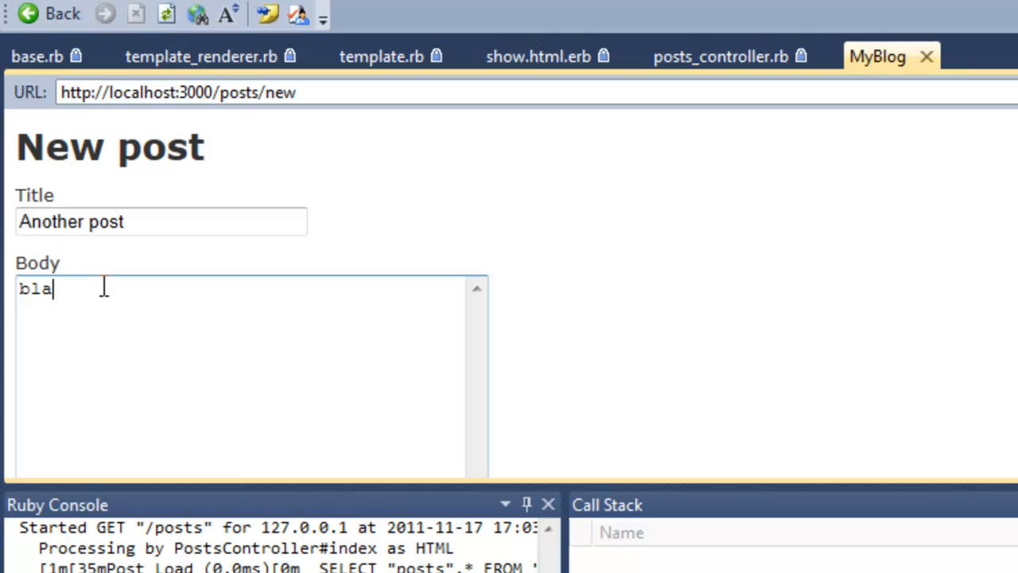
pyautogui.write('h blah')
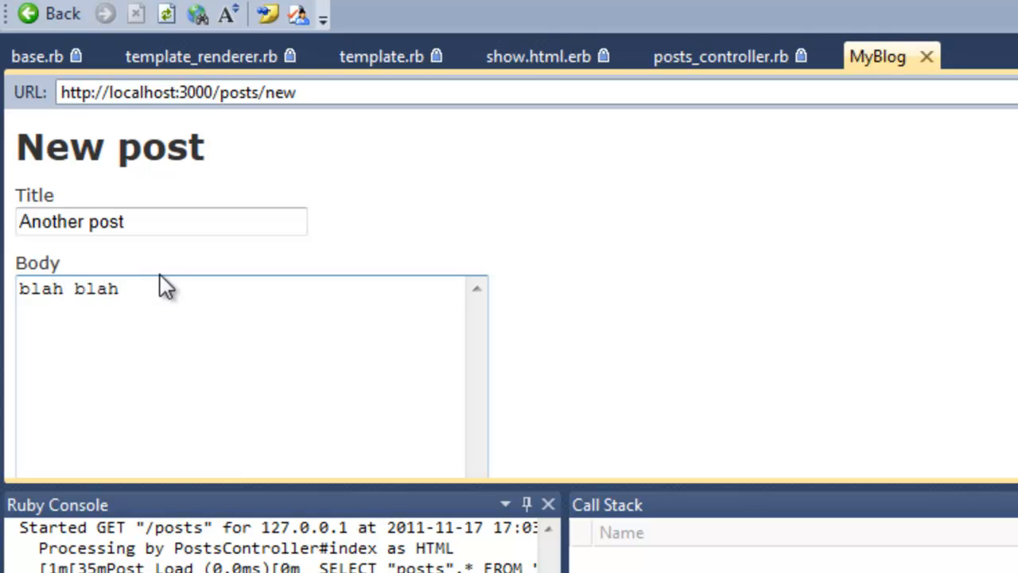
pyautogui.scroll(-3)
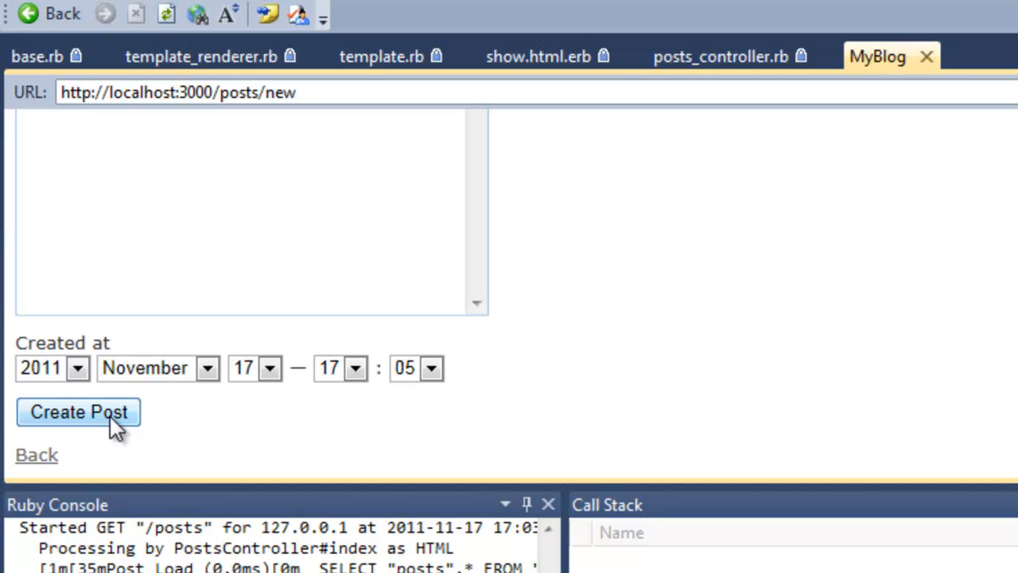
pyautogui.click(78, 412)
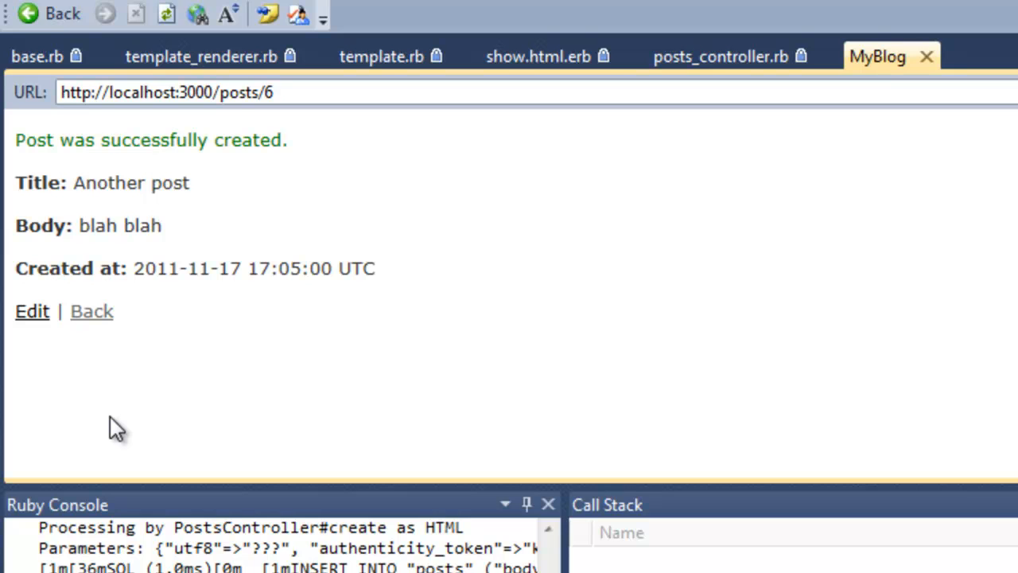
pyautogui.moveTo(90, 310)
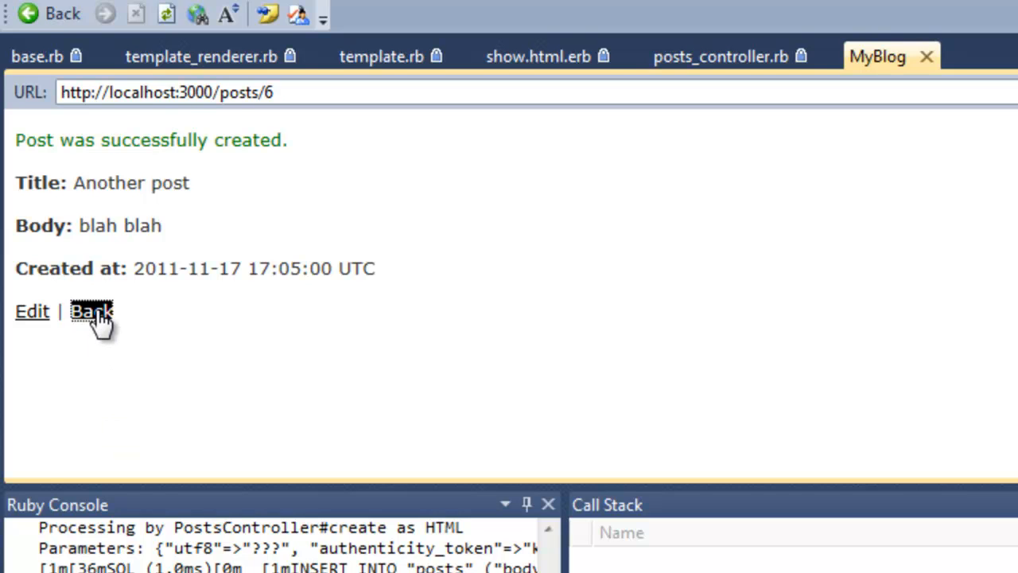
pyautogui.click(719, 57)
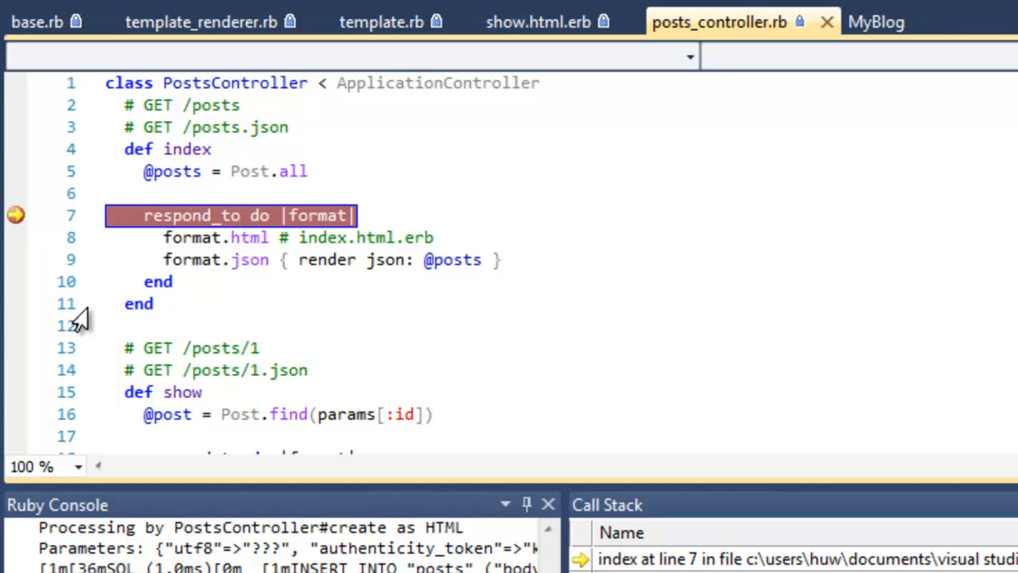
pyautogui.moveTo(485, 219)
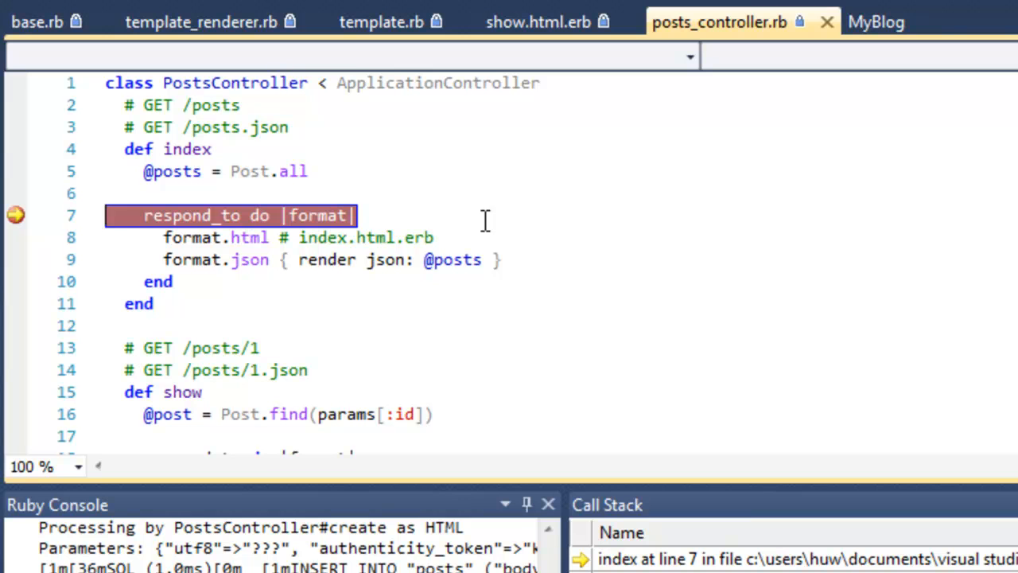
pyautogui.moveTo(172, 172)
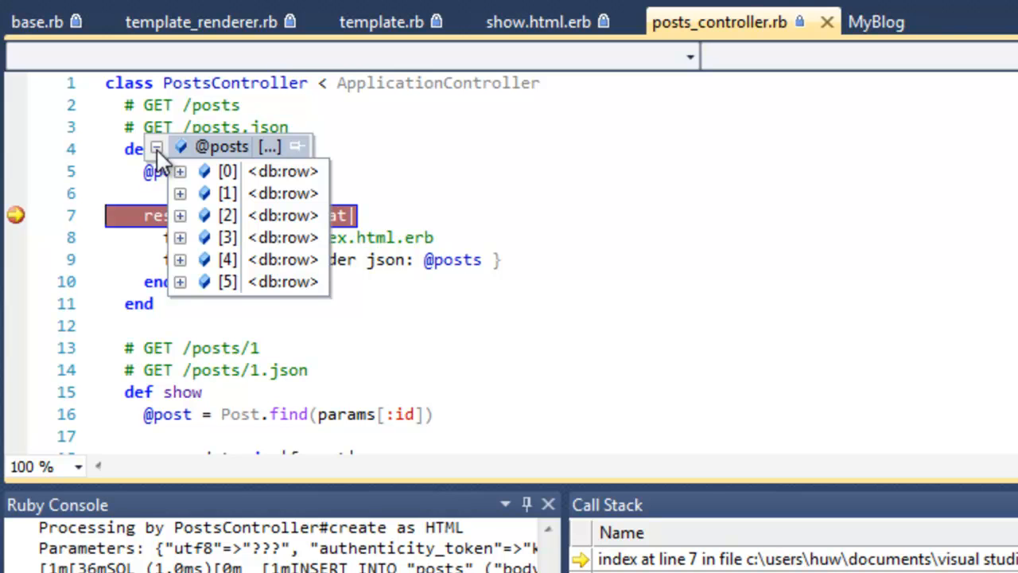
pyautogui.click(180, 170)
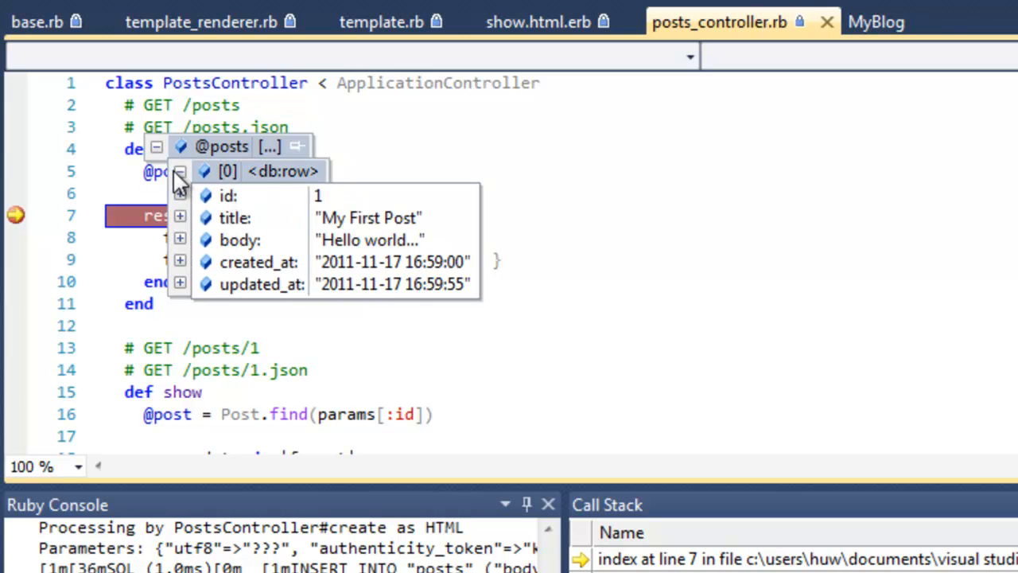
pyautogui.click(180, 170)
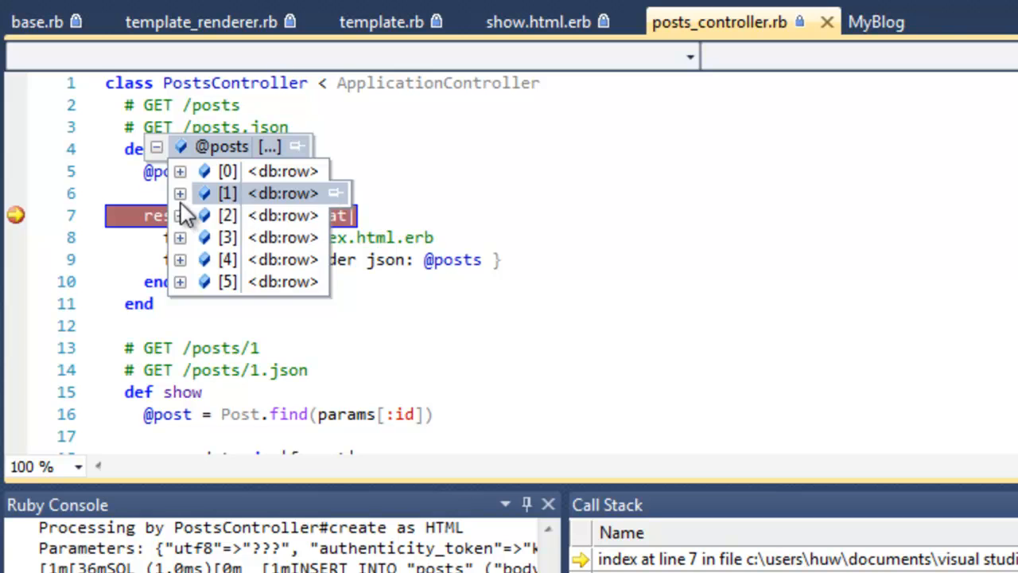
pyautogui.click(180, 215)
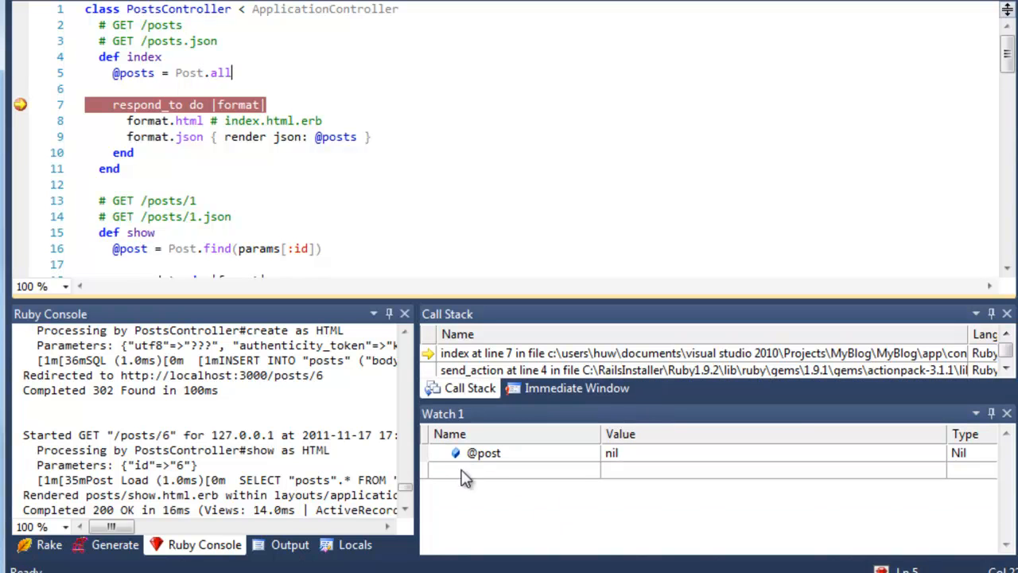
pyautogui.click(509, 469)
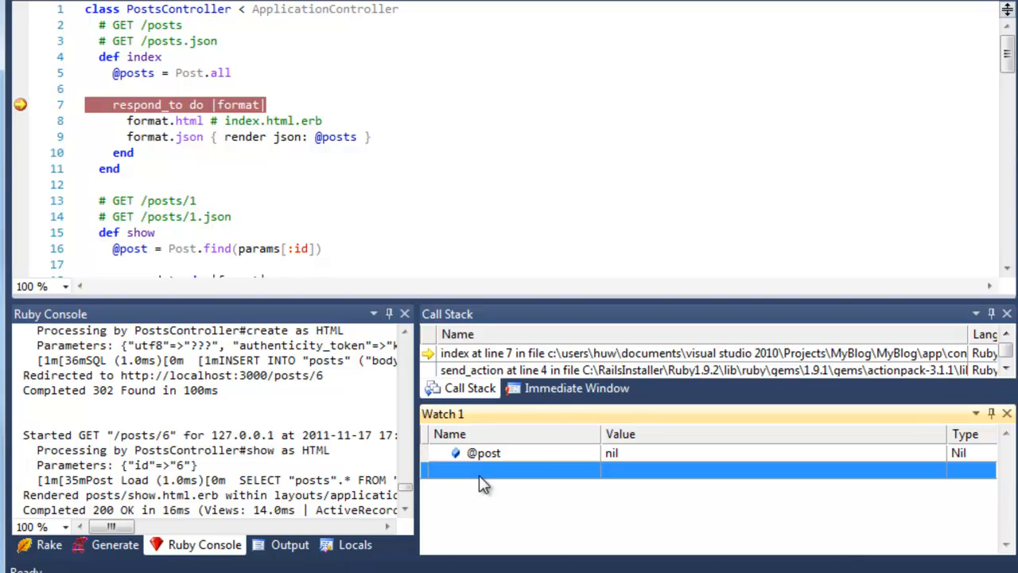
pyautogui.write('@posts')
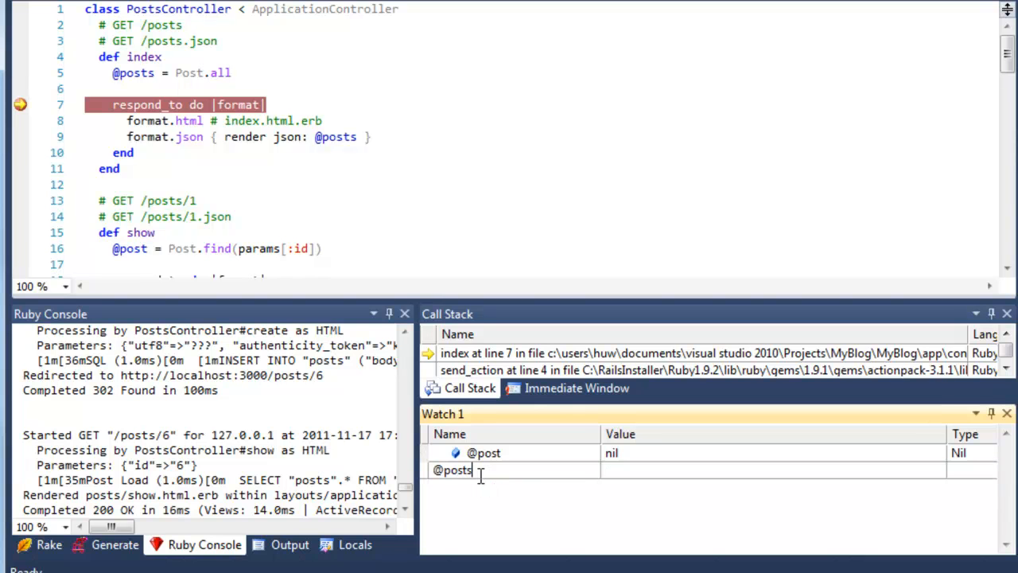
pyautogui.press('Return')
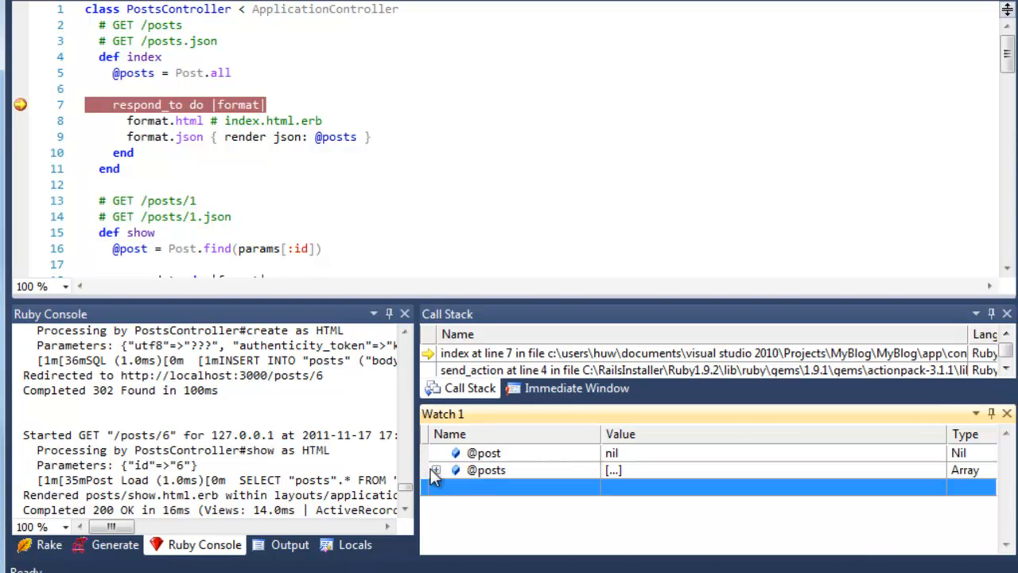
pyautogui.click(436, 471)
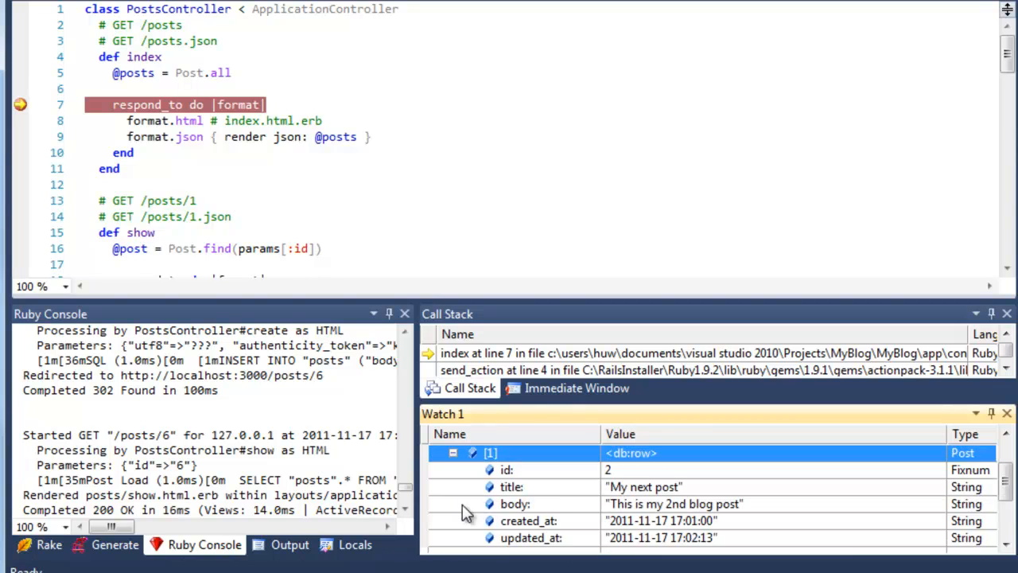